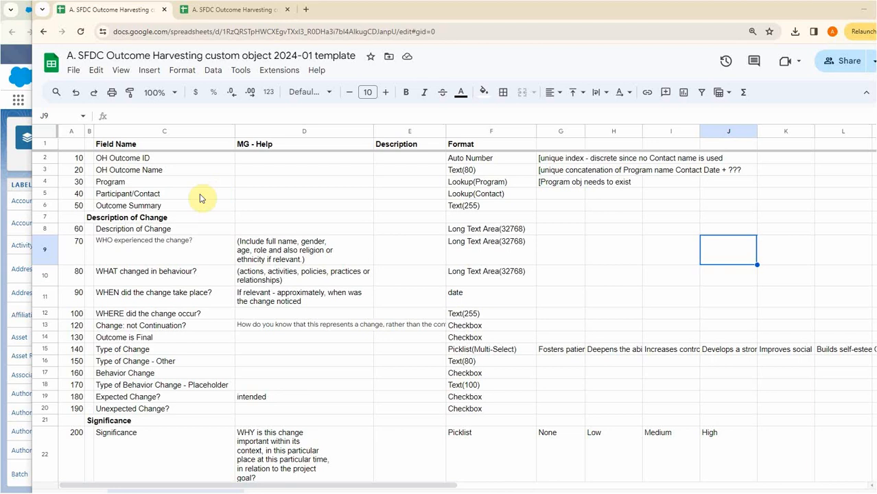
mouse_move(265, 180)
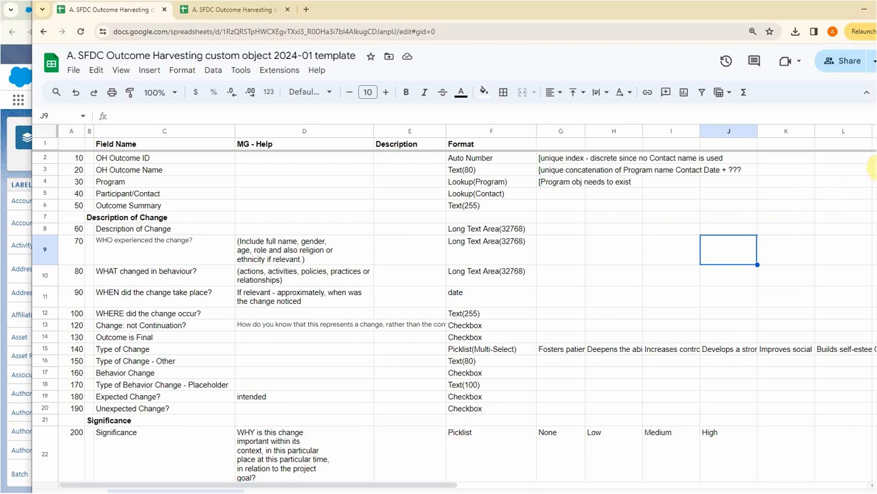
Scroll through the template's sample-values sheet down to Category and Sub Category.
scroll("down", 3)
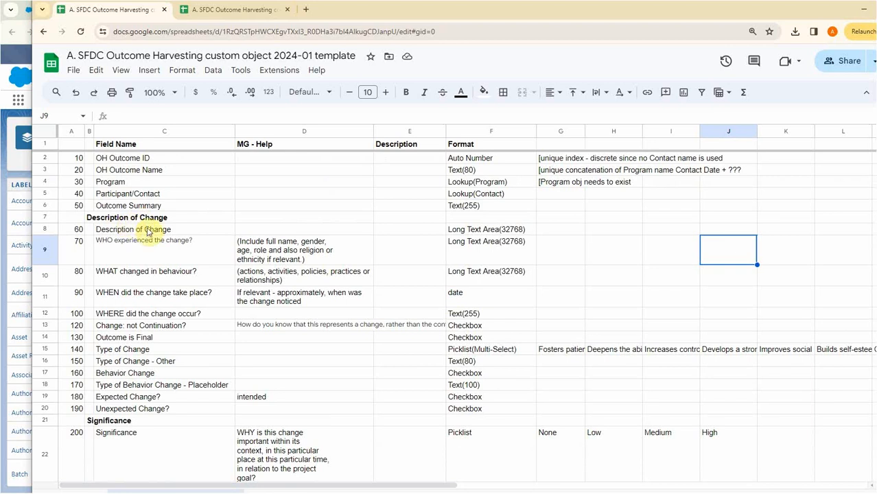
scroll("down", 3)
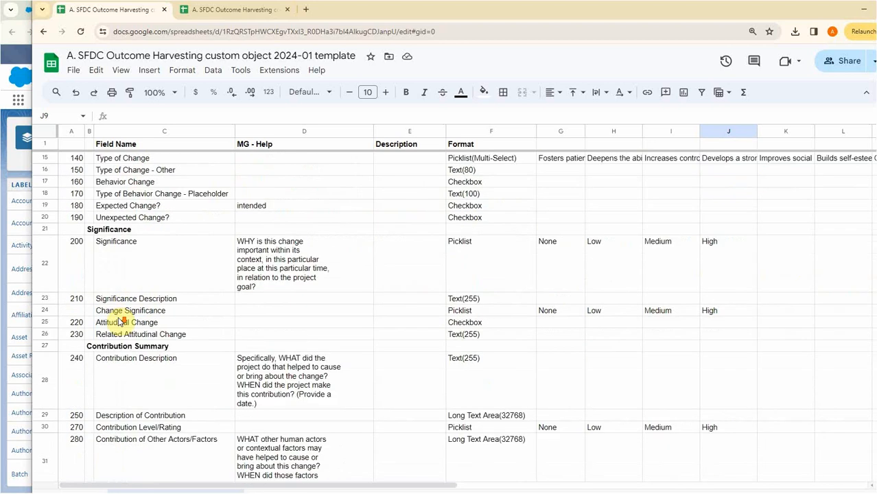
scroll("down", 3)
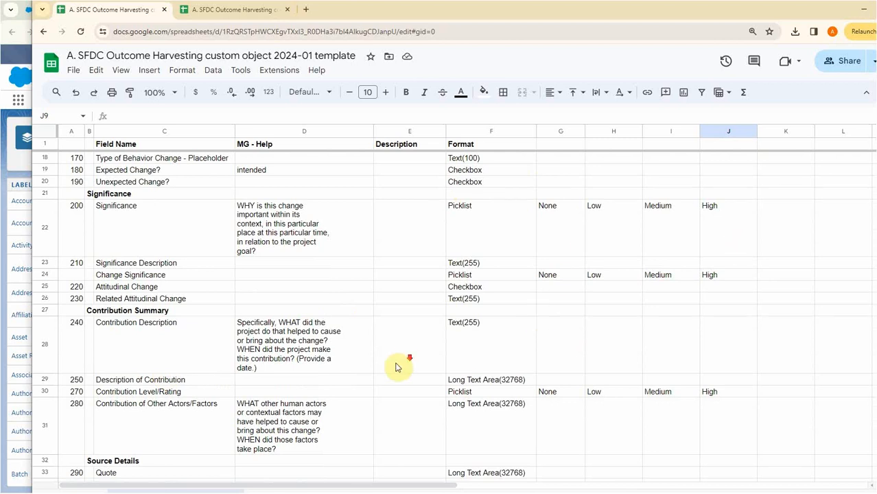
scroll("down", 3)
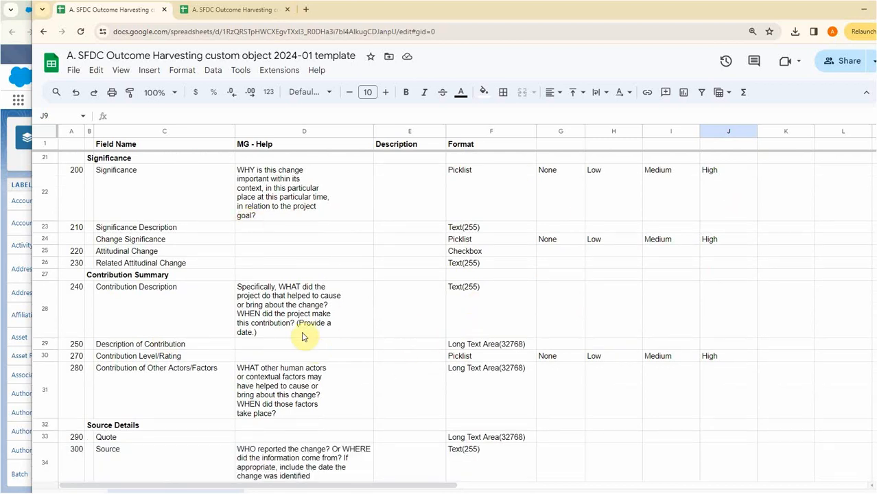
scroll("down", 3)
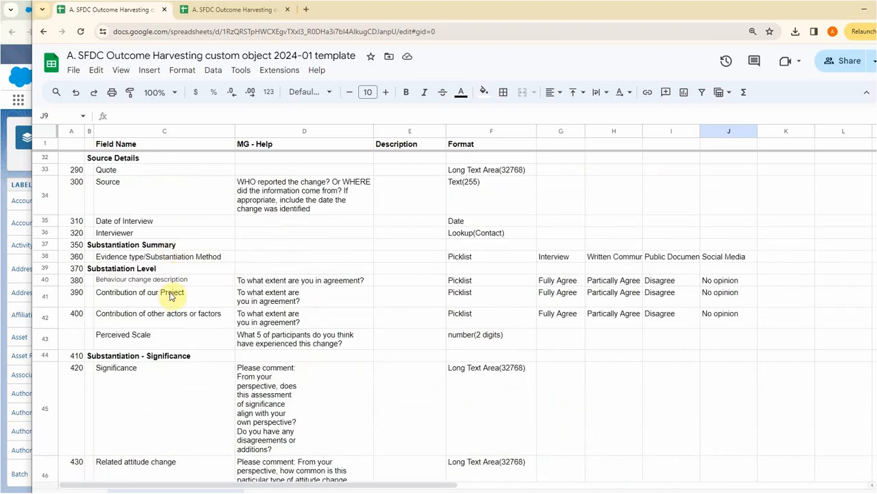
scroll("down", 3)
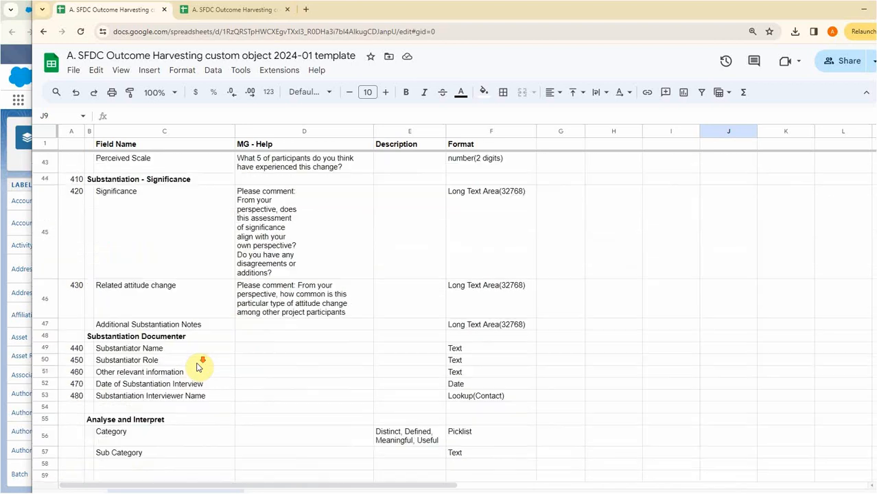
scroll("down", 3)
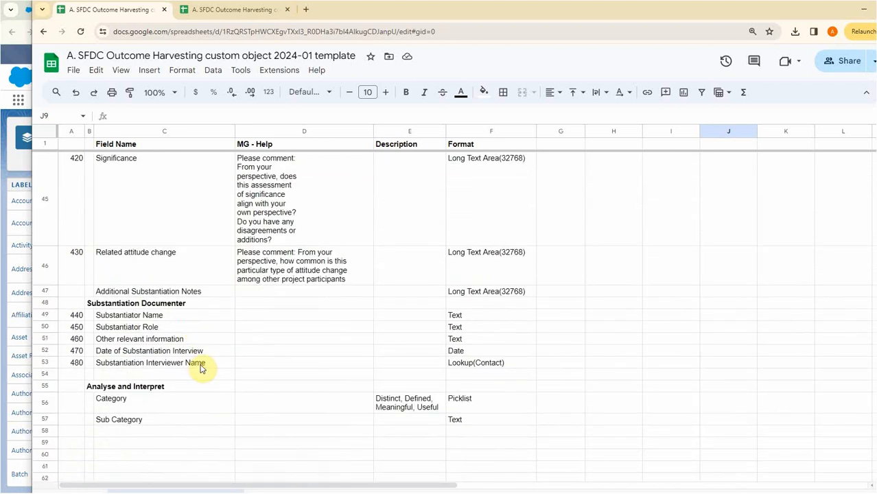
mouse_move(277, 369)
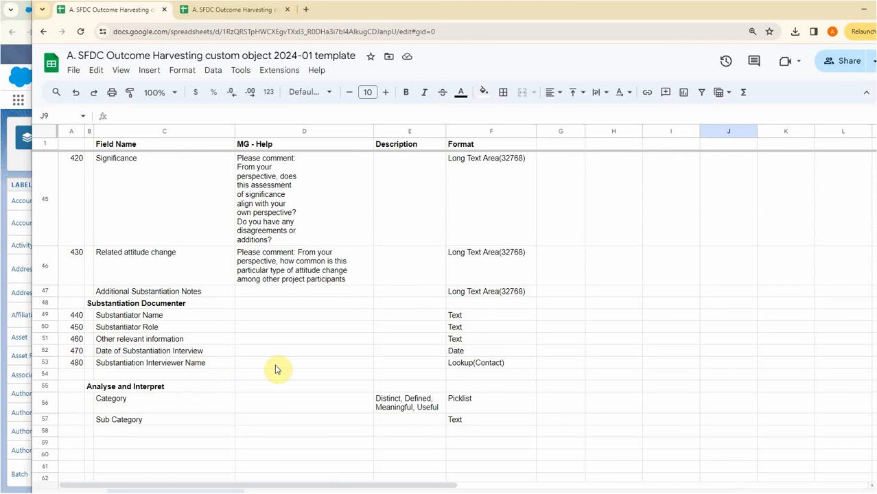
mouse_move(332, 332)
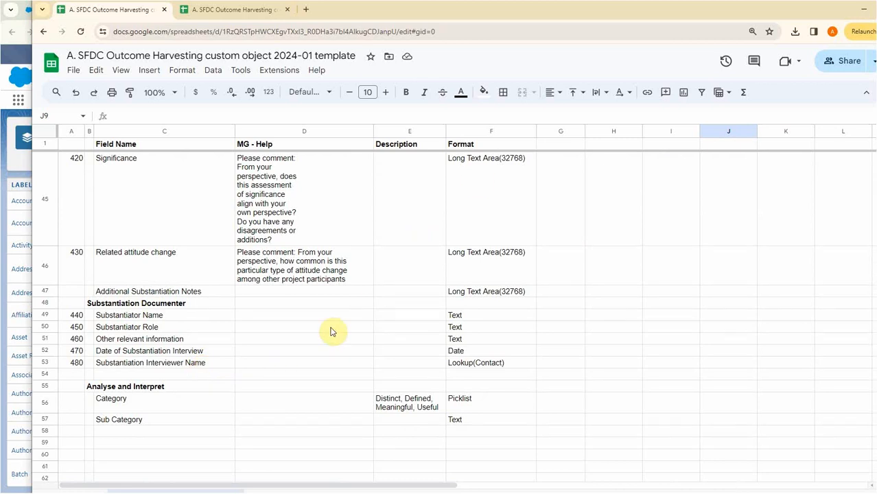
mouse_move(561, 250)
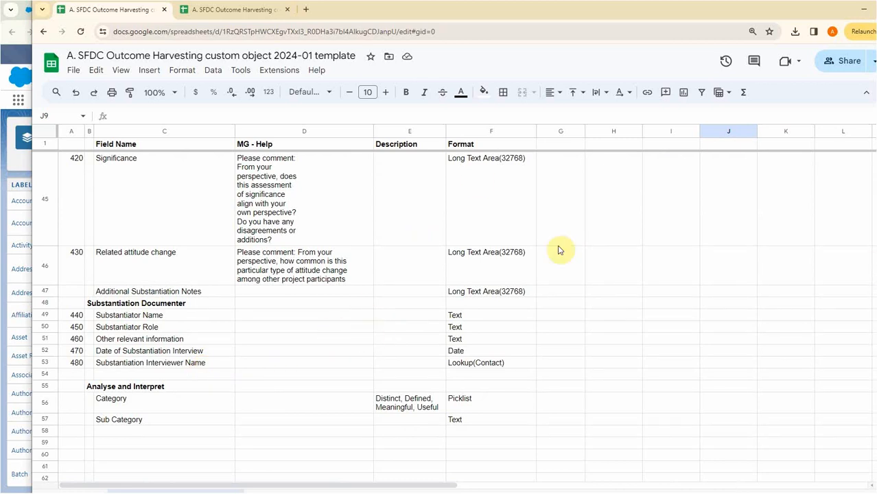
mouse_move(669, 288)
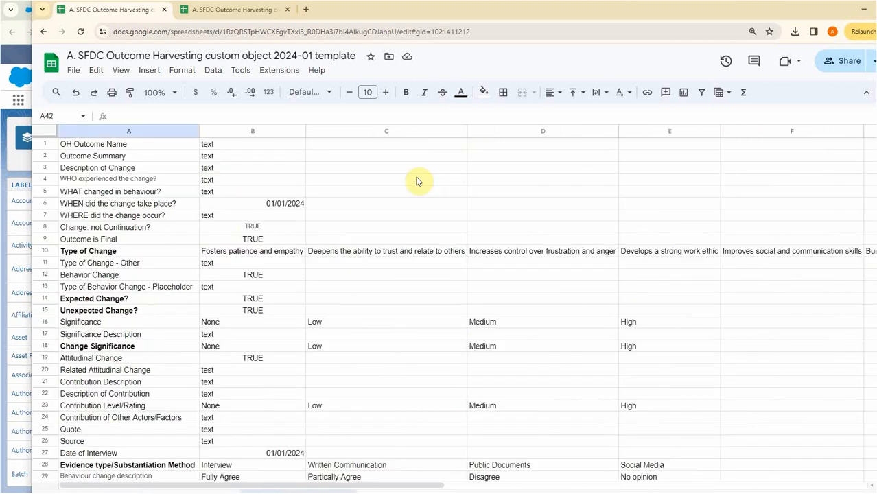
mouse_move(415, 182)
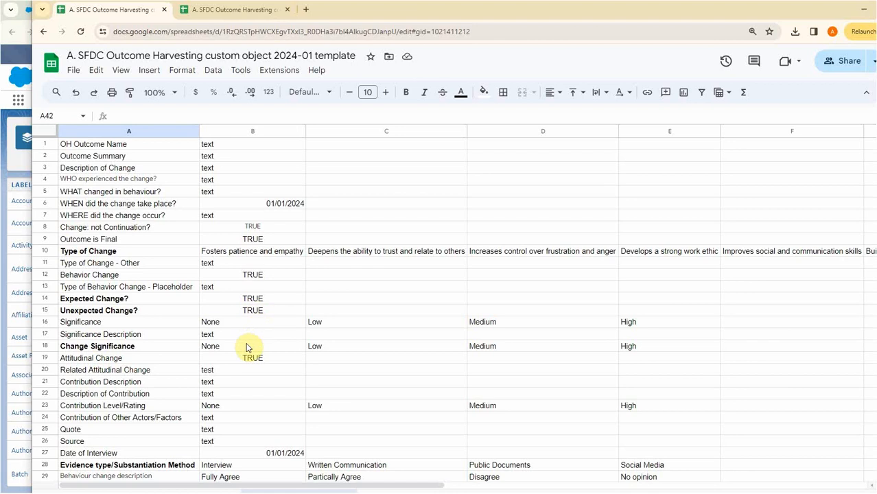
Open the populated 2024-02 sample-data template in the second browser tab.
scroll("down", 3)
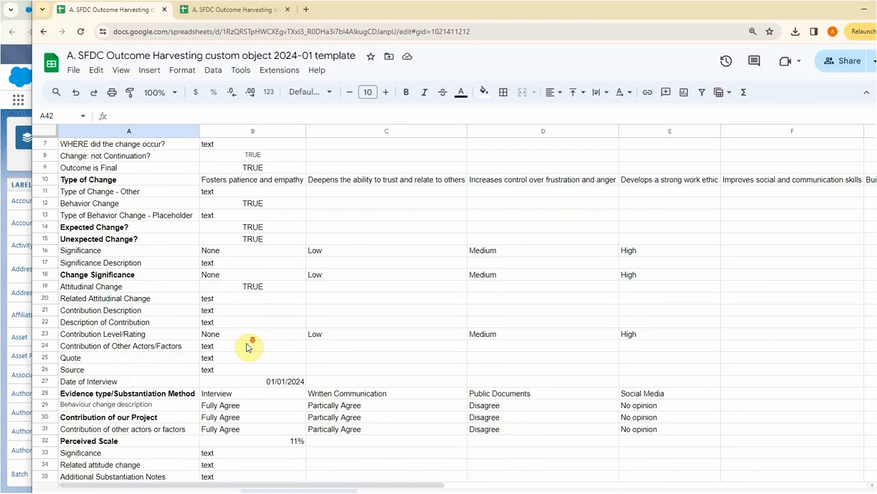
scroll("down", 3)
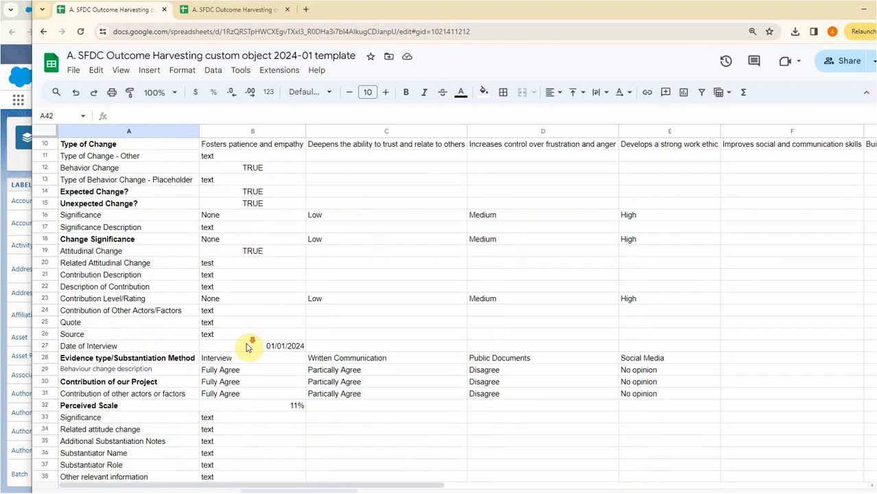
scroll("down", 3)
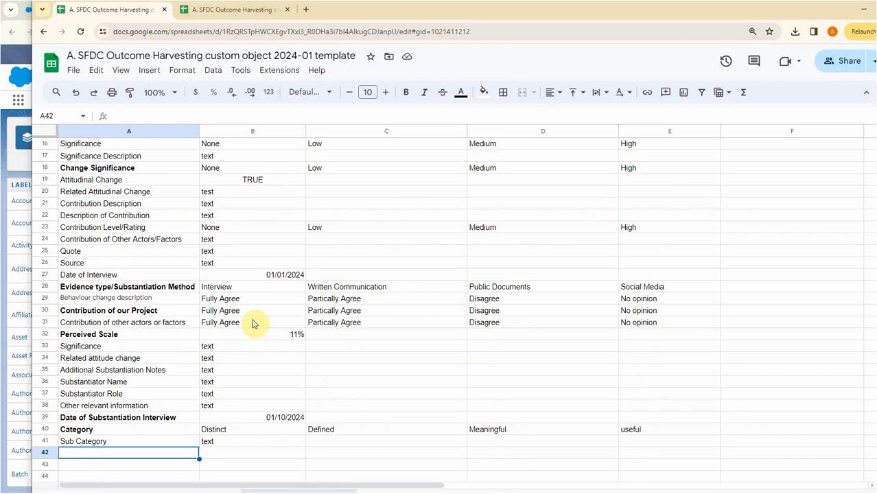
left_click(233, 9)
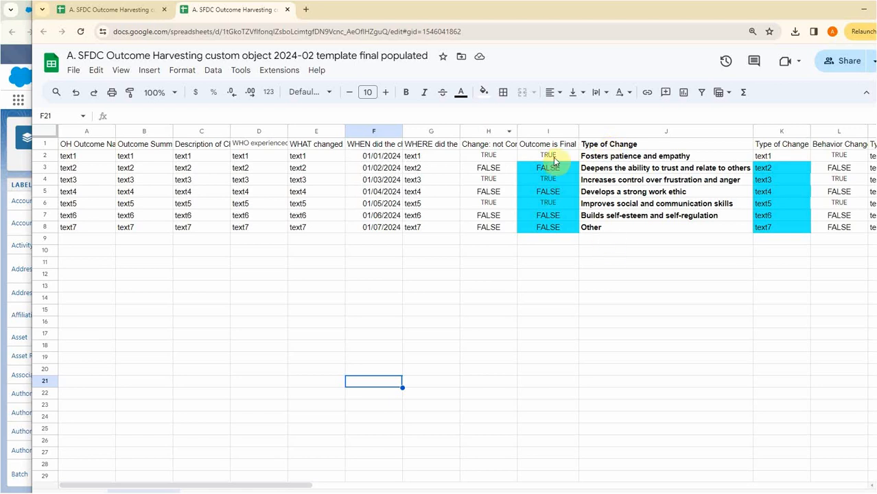
left_click(110, 9)
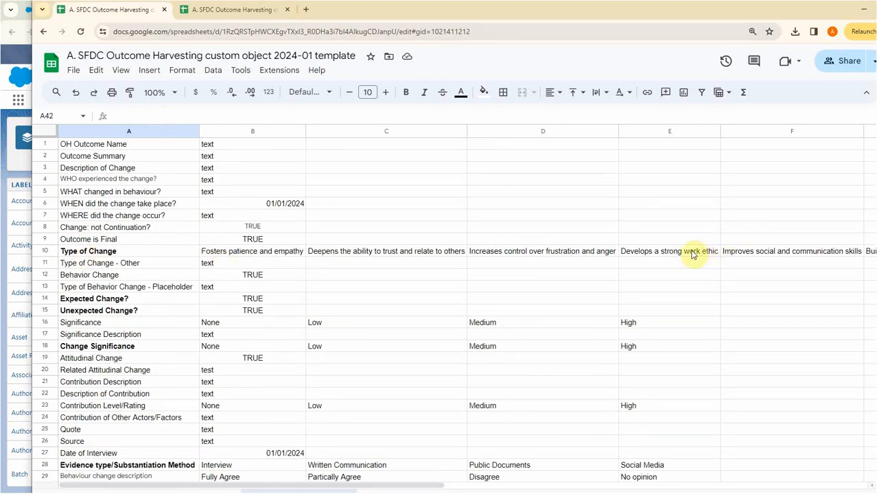
left_click(234, 9)
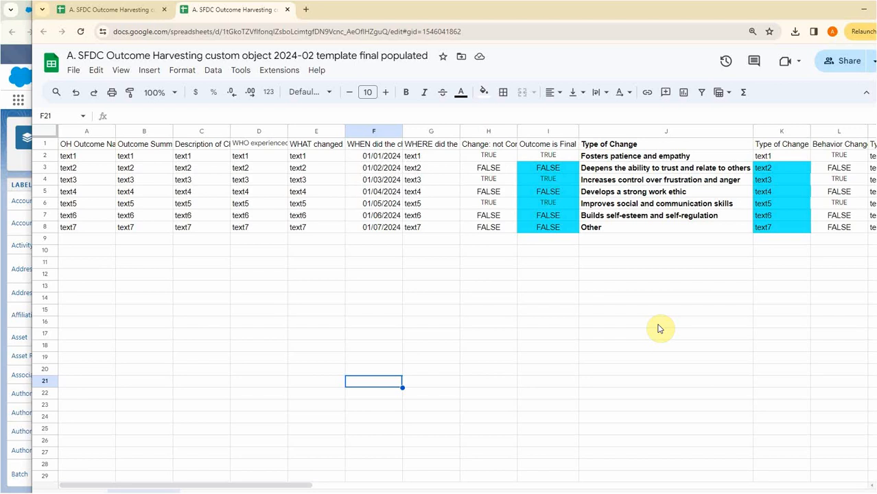
mouse_move(431, 165)
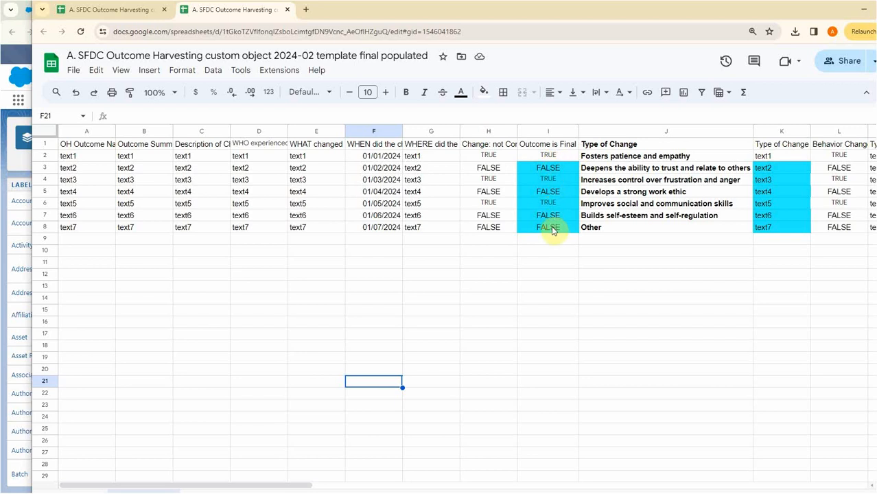
mouse_move(673, 193)
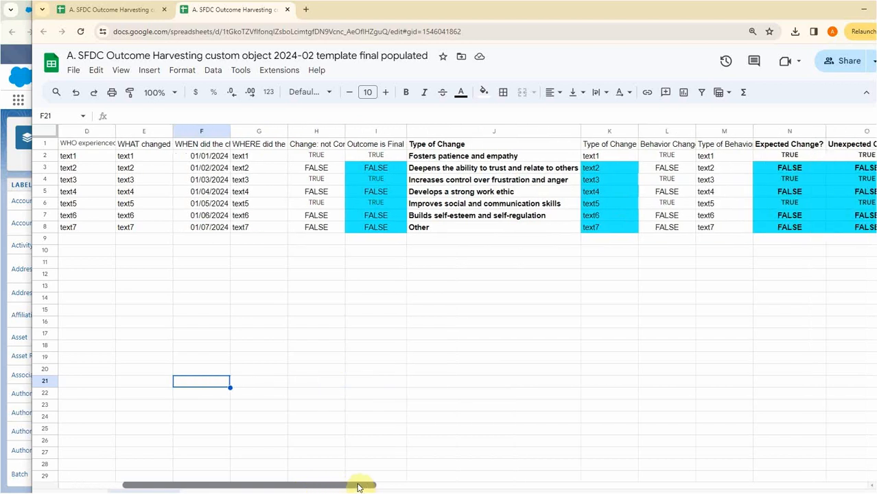
left_click_drag(357, 486, 448, 484)
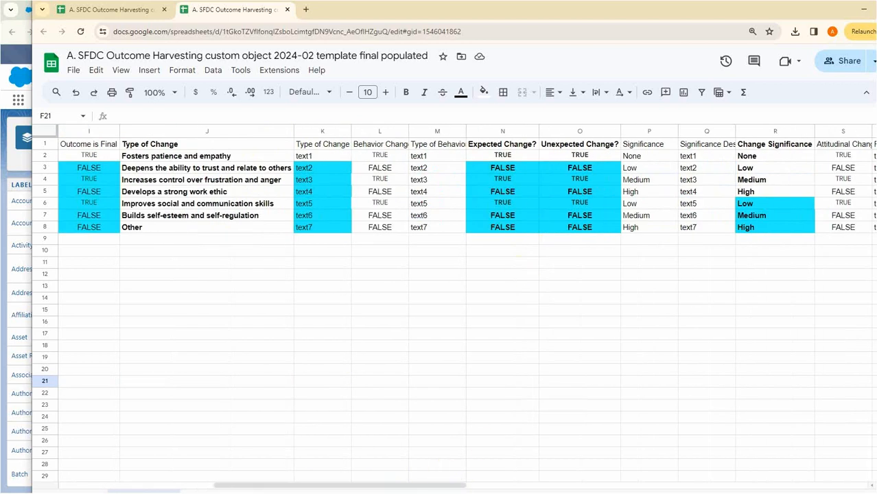
scroll("right", 3)
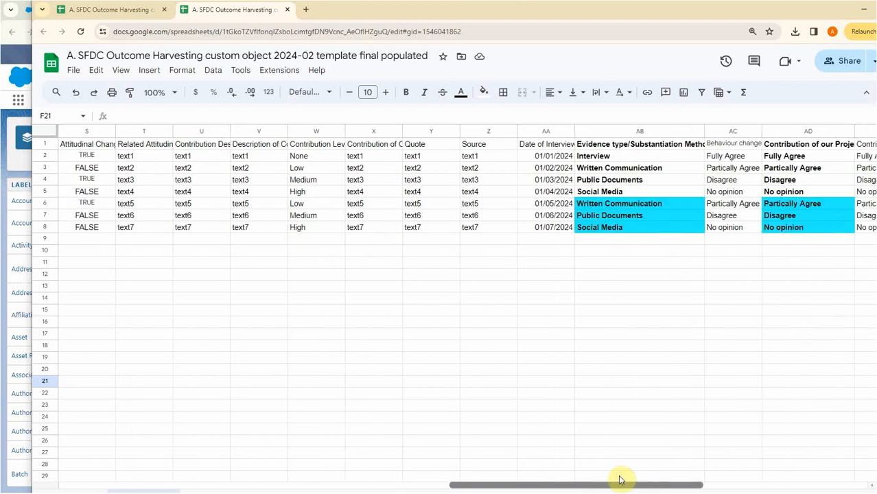
scroll("right", 3)
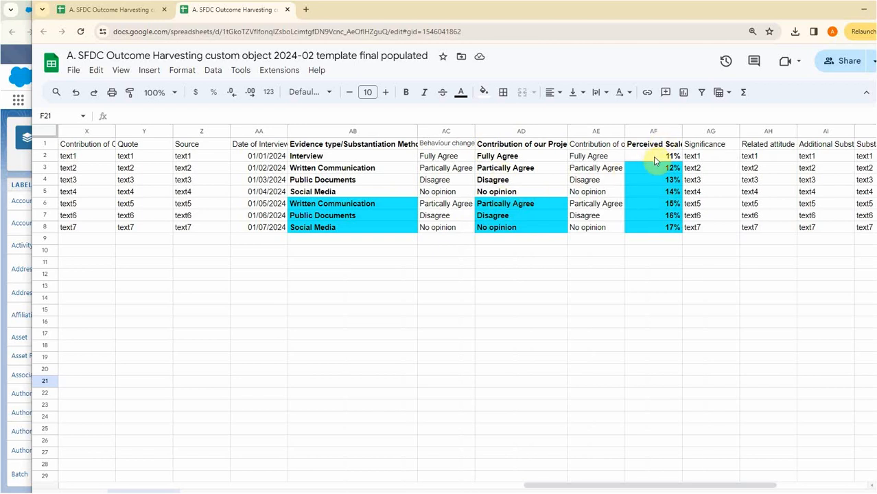
mouse_move(595, 480)
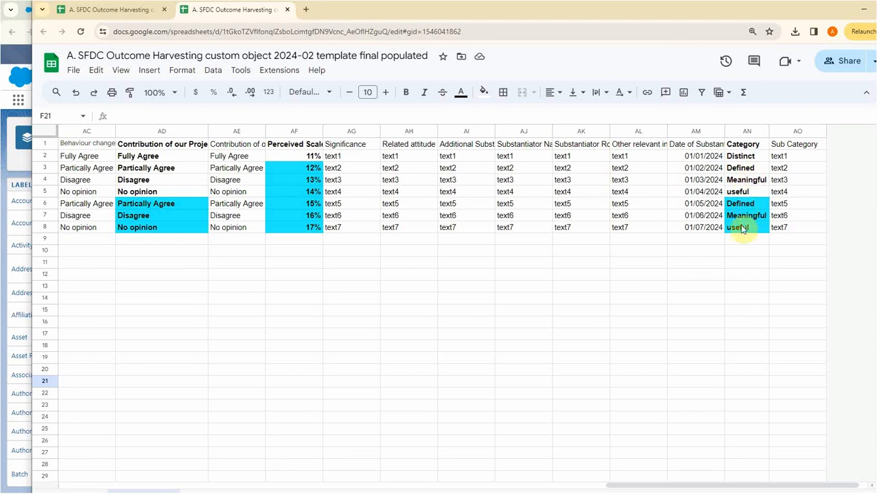
mouse_move(737, 241)
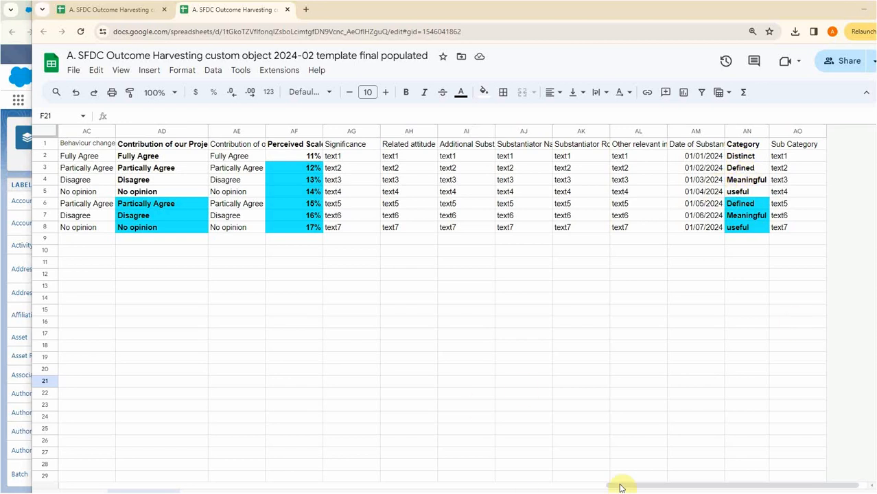
scroll("left", 3)
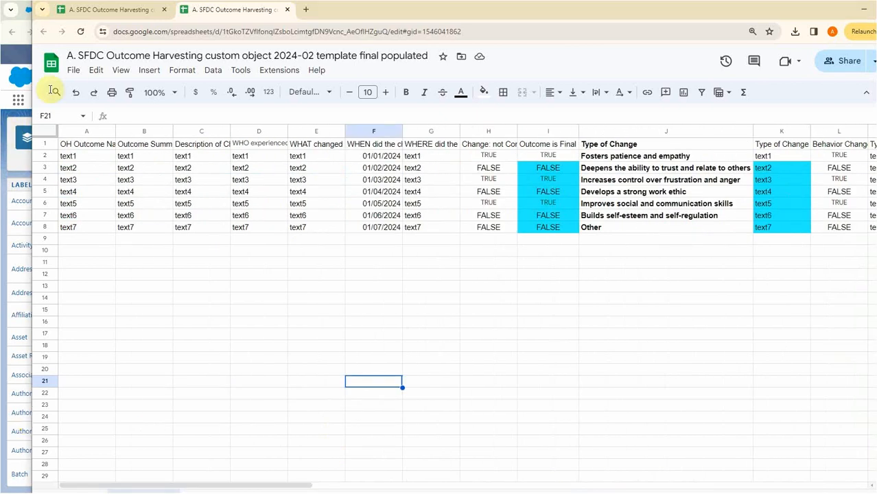
left_click(73, 70)
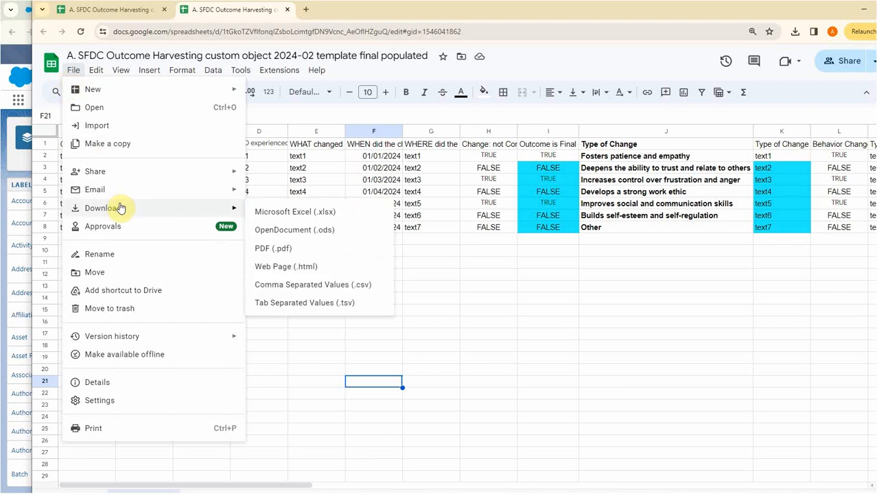
mouse_move(291, 284)
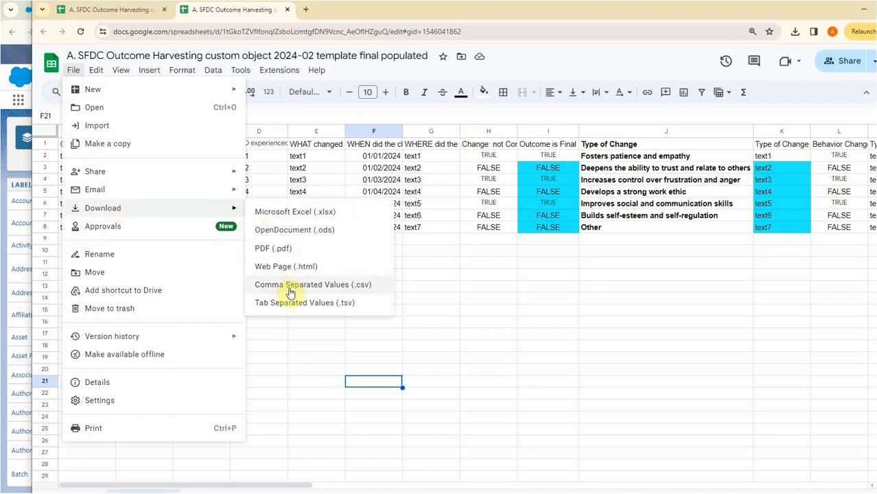
mouse_move(803, 291)
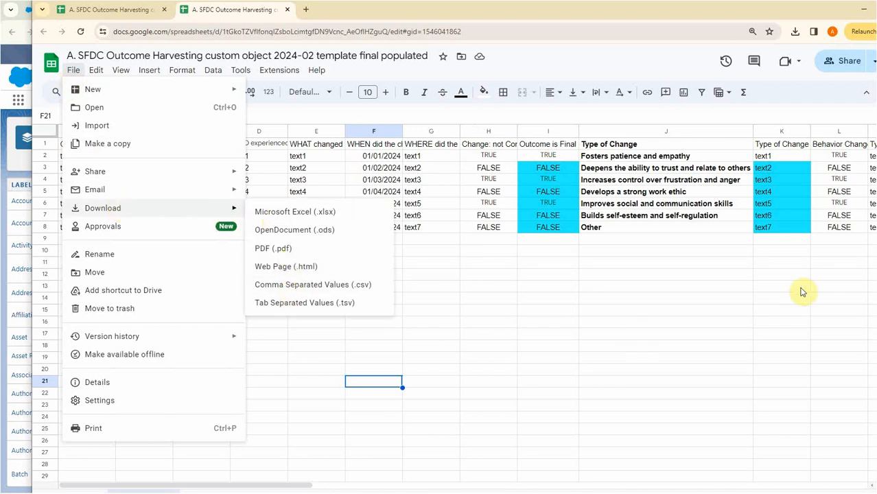
left_click(326, 9)
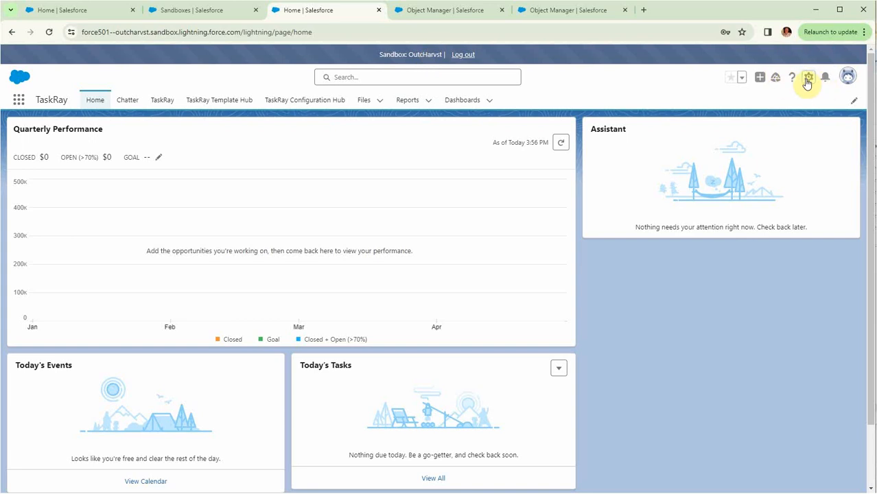
From Setup's Object Manager, choose Create > Custom Object from Spreadsheet.
left_click(809, 77)
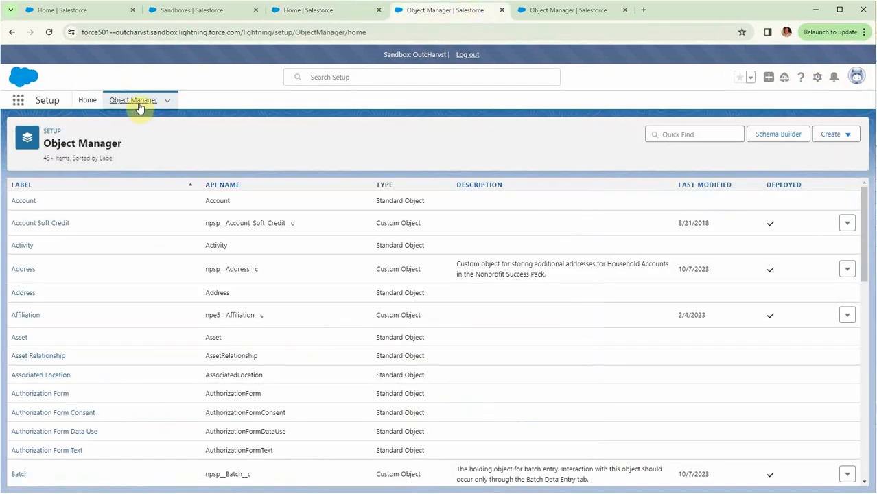
left_click(573, 9)
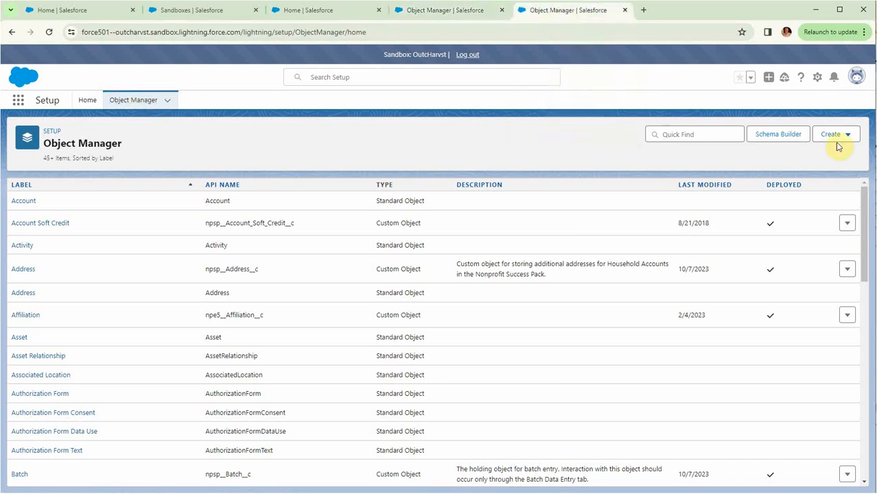
left_click(836, 133)
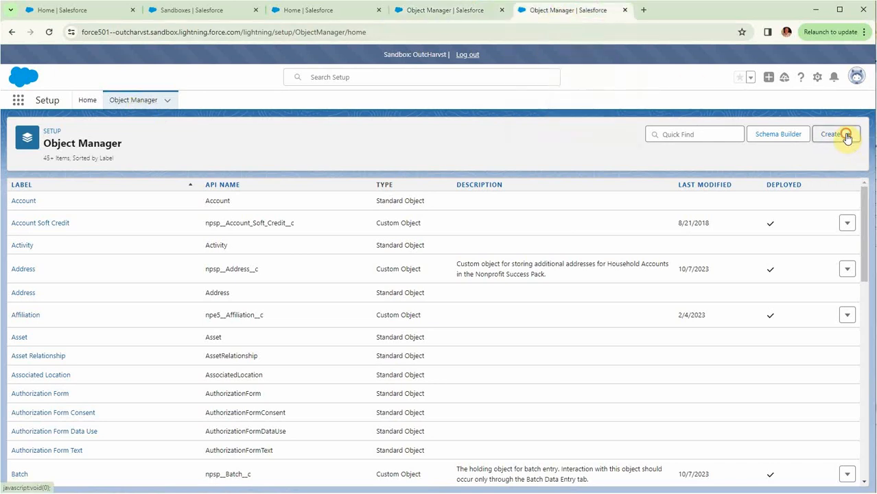
left_click(833, 134)
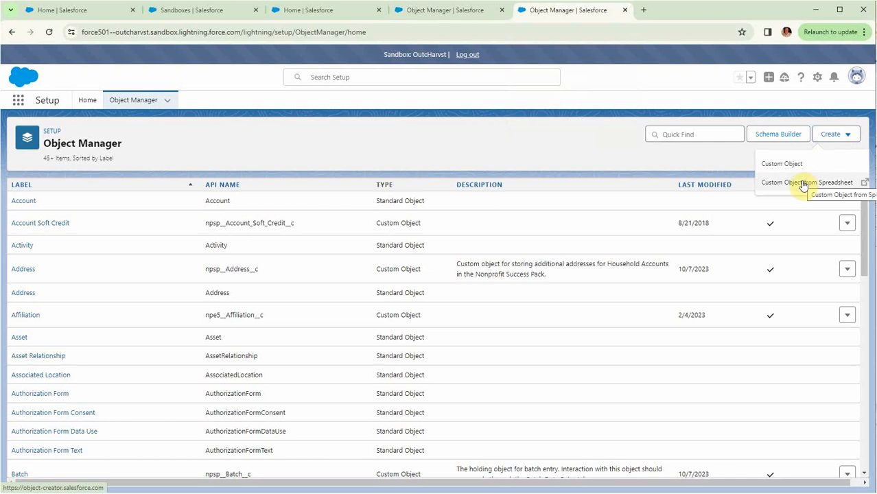
left_click(807, 182)
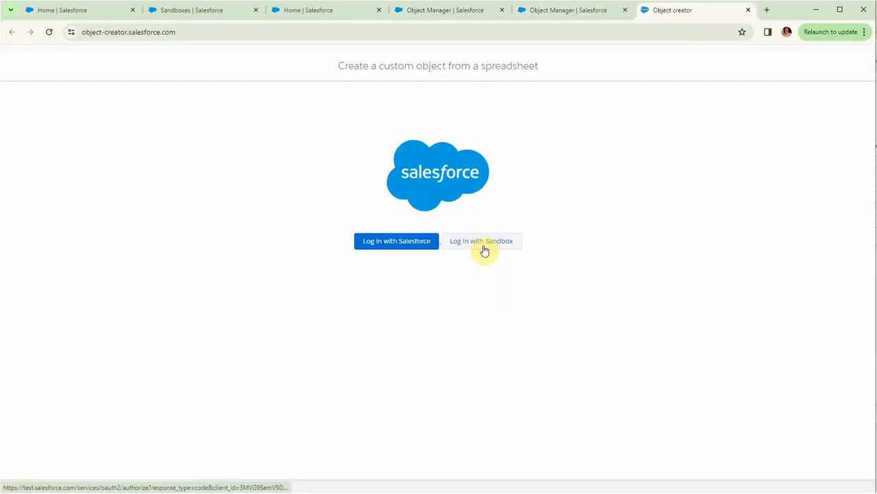
Log in with Sandbox and allow the Object Creator access to the org.
left_click(481, 241)
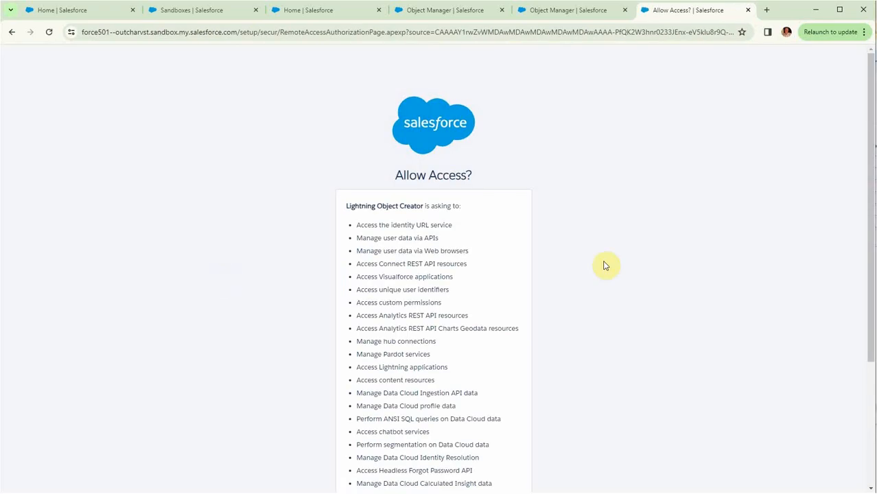
scroll("down", 3)
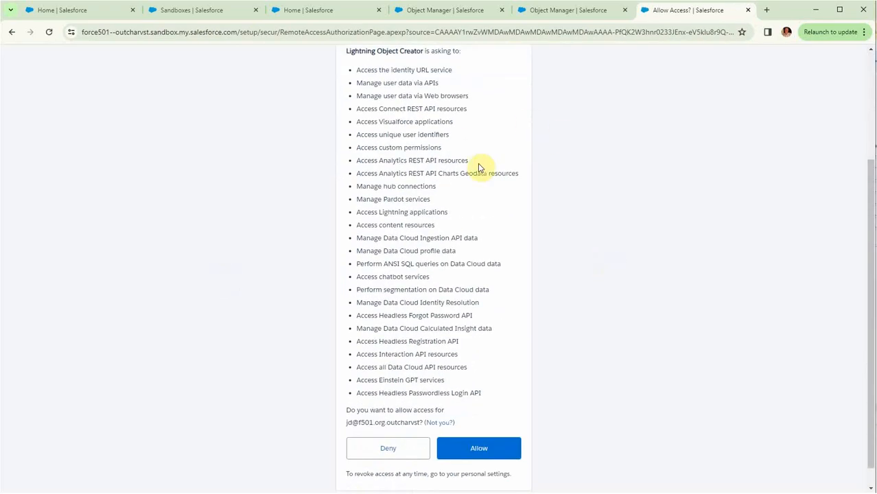
scroll("down", 3)
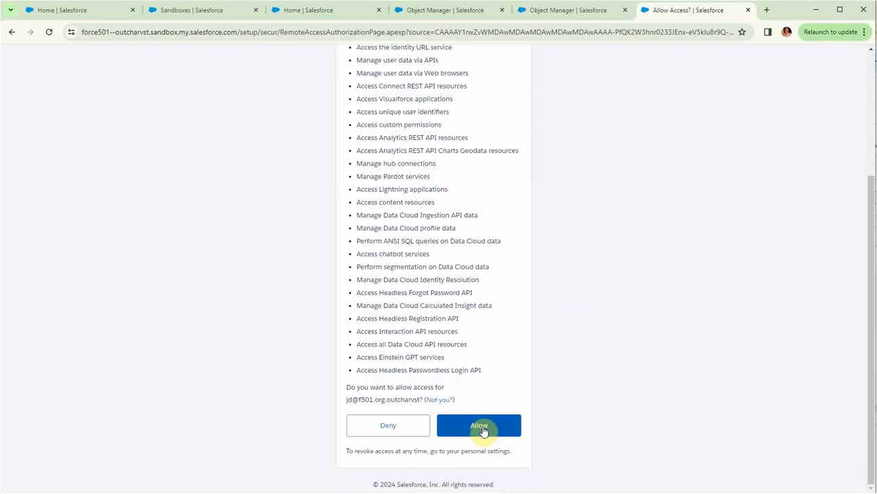
left_click(479, 426)
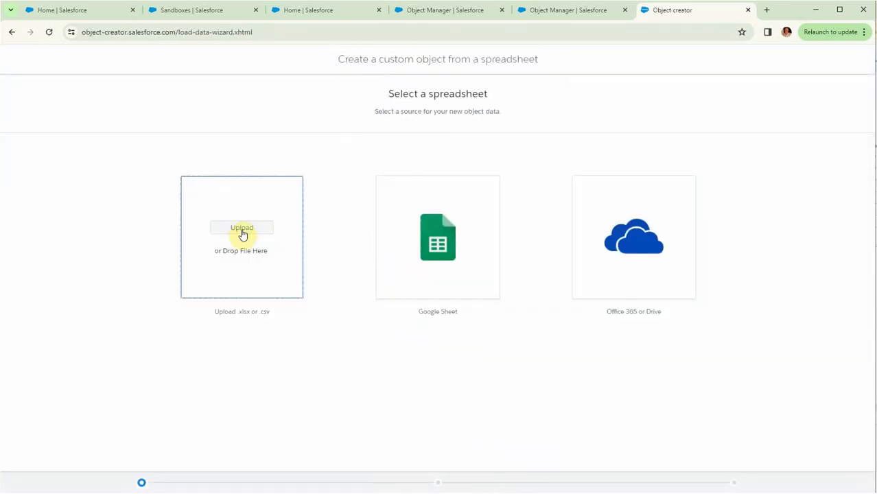
mouse_move(550, 232)
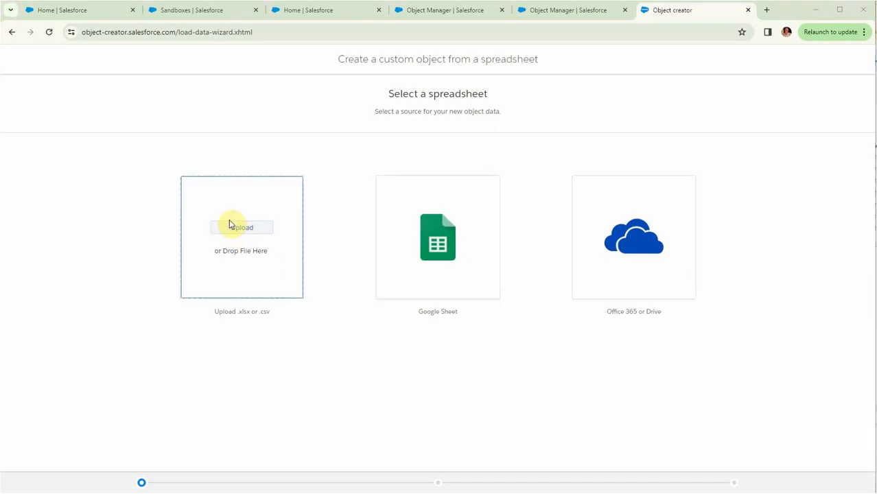
Upload an .xlsx or .csv file from the computer as the source.
left_click(241, 228)
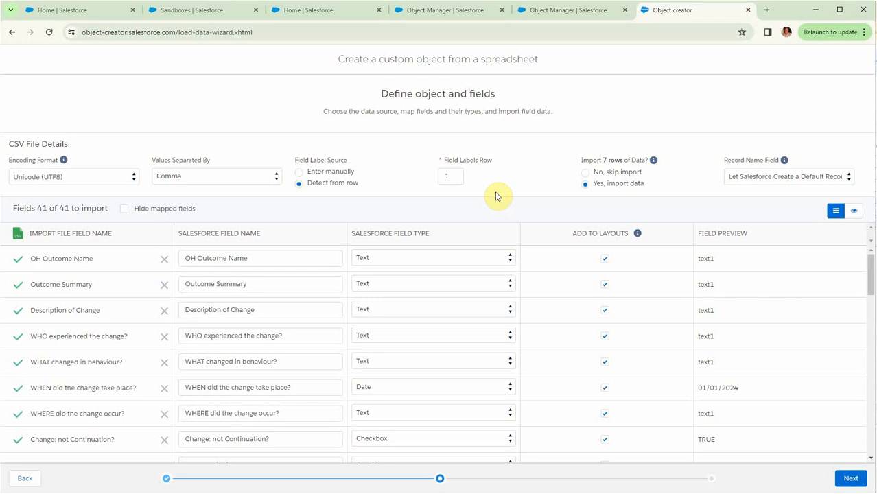
mouse_move(77, 184)
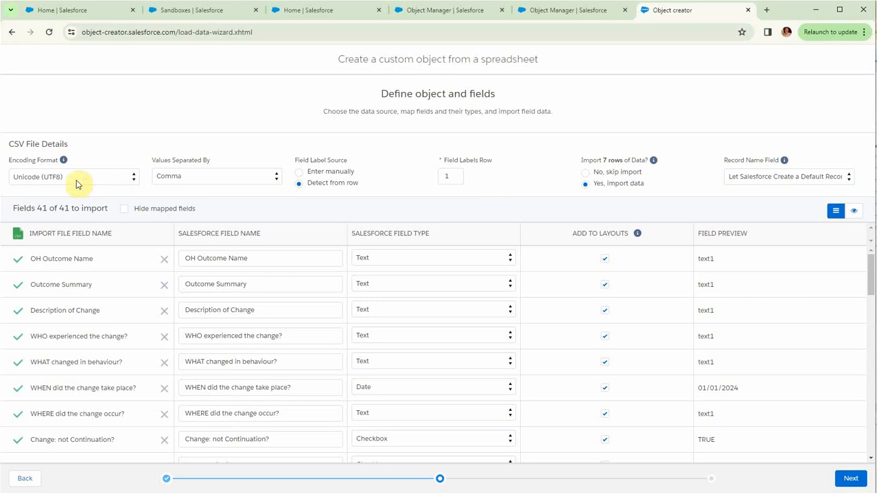
mouse_move(211, 184)
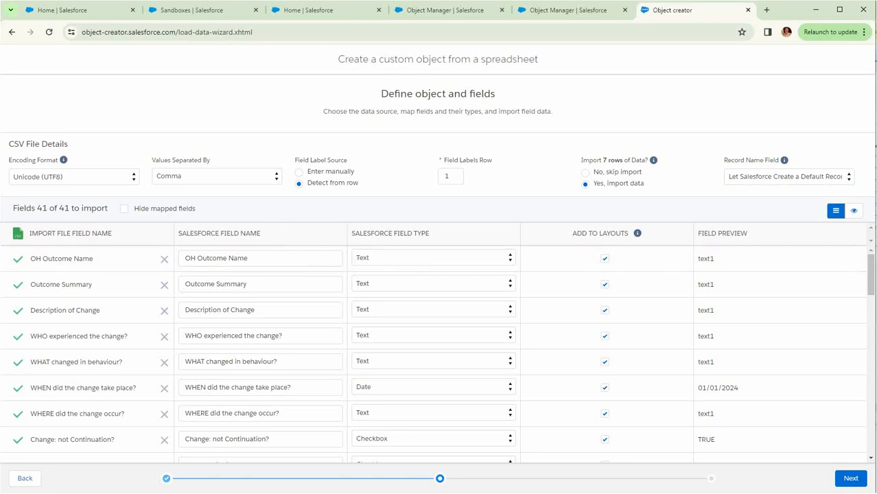
left_click(233, 10)
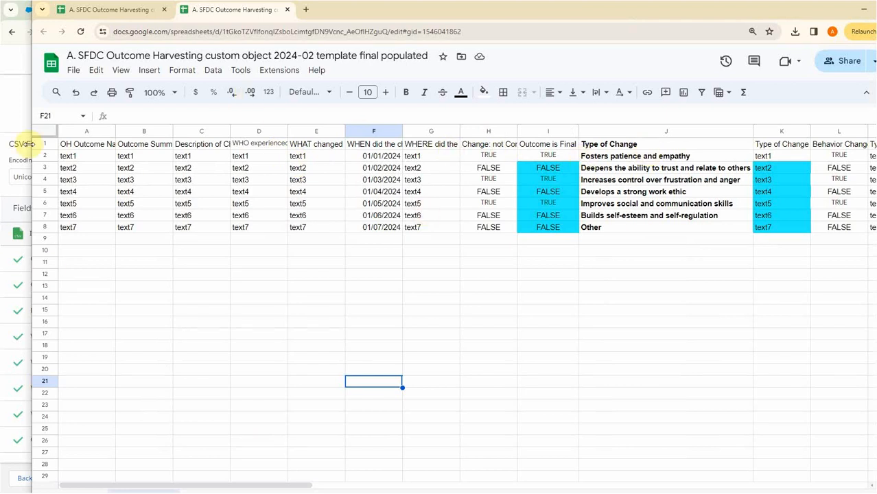
left_click(693, 10)
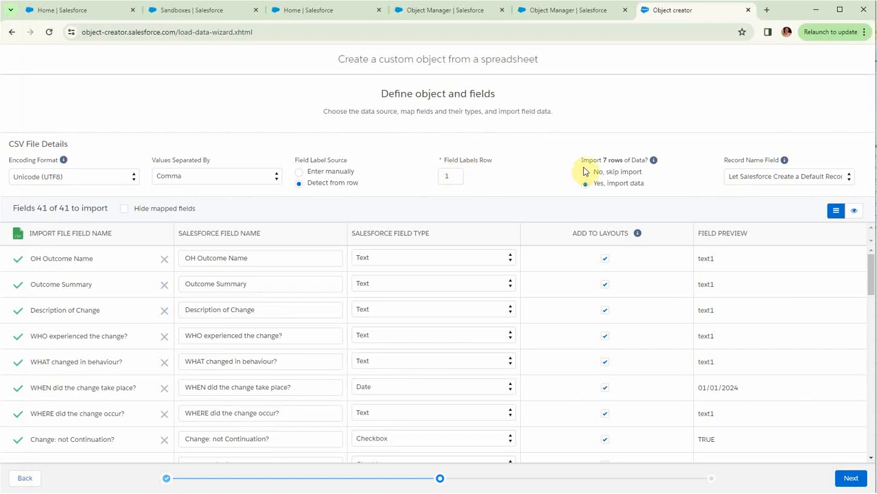
left_click(585, 183)
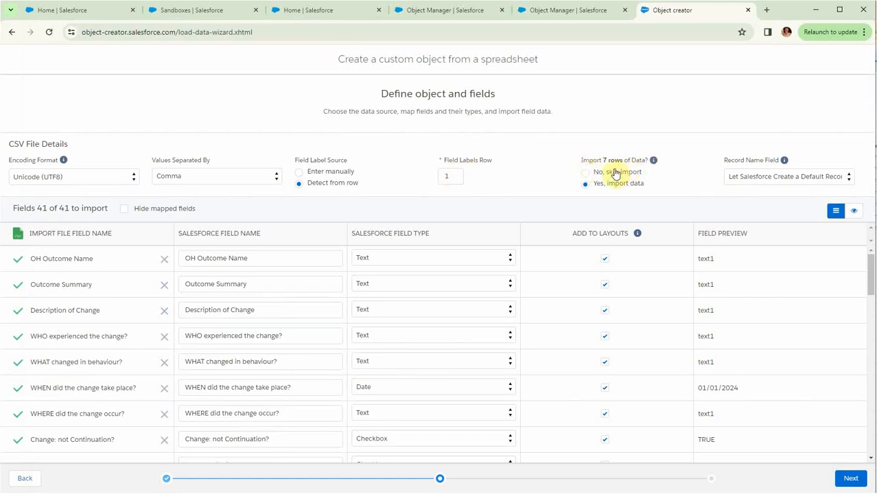
mouse_move(478, 169)
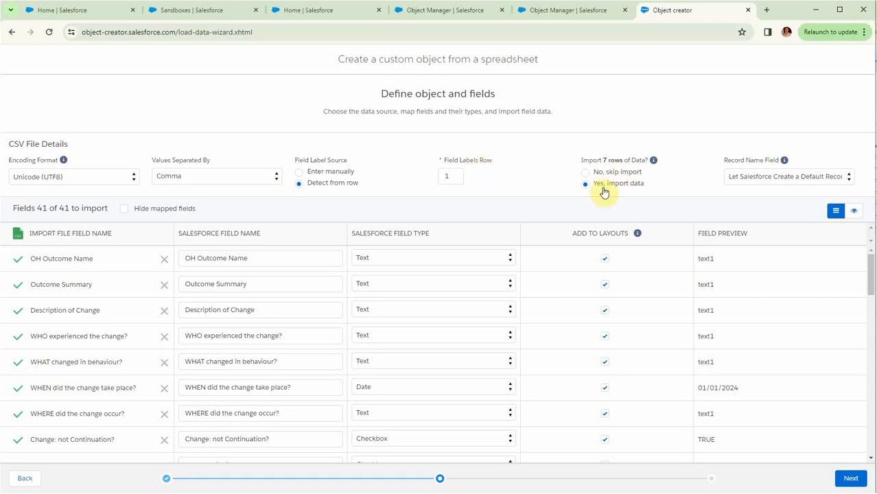
mouse_move(755, 181)
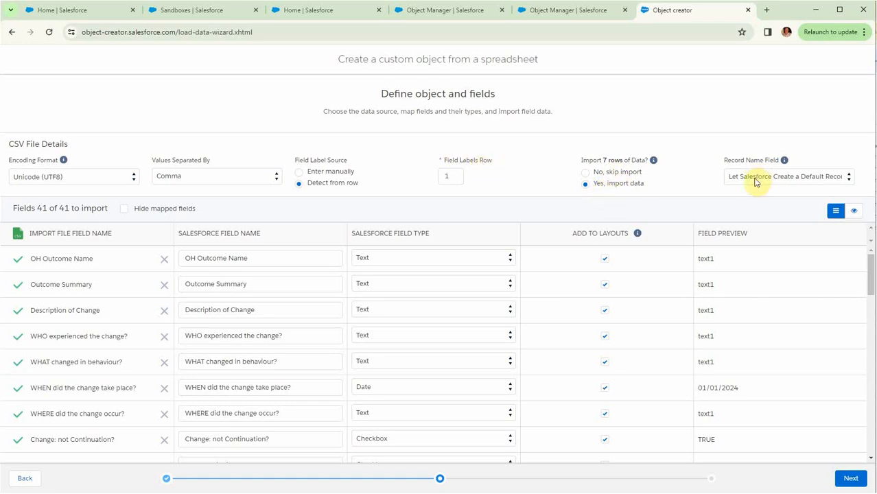
mouse_move(764, 184)
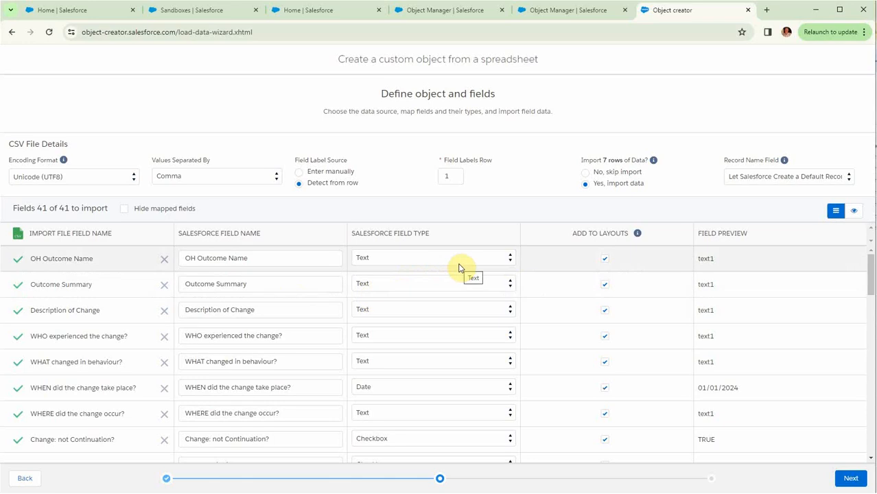
mouse_move(491, 353)
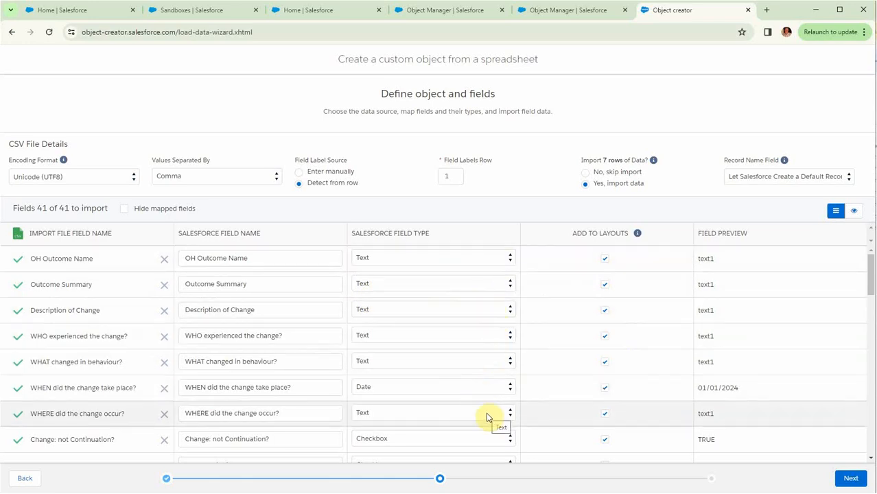
Set the Type of Change field to a multi-select picklist.
scroll("down", 3)
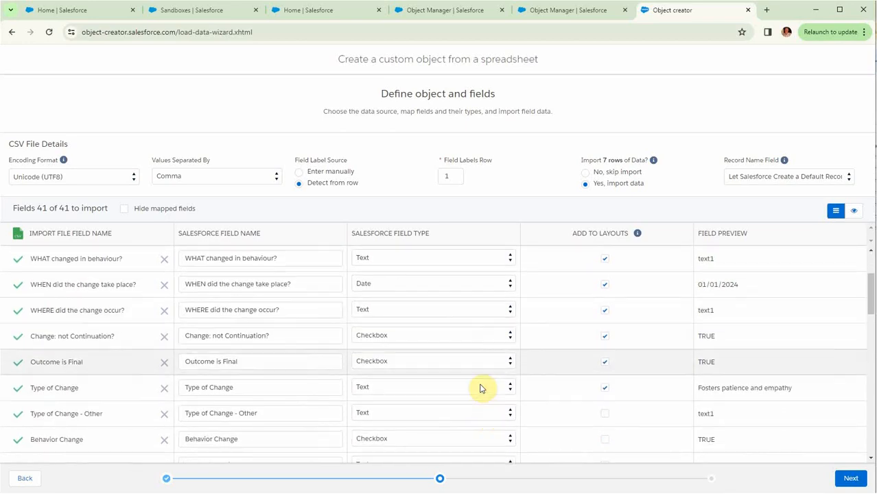
mouse_move(480, 361)
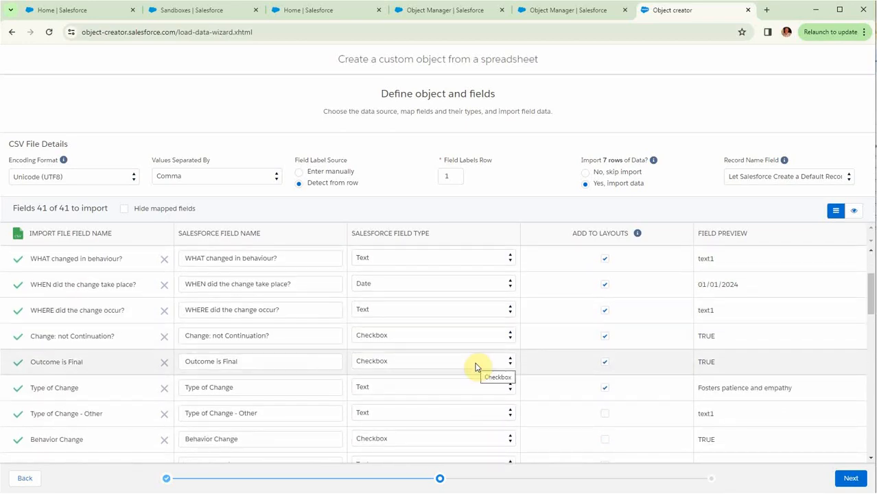
mouse_move(438, 388)
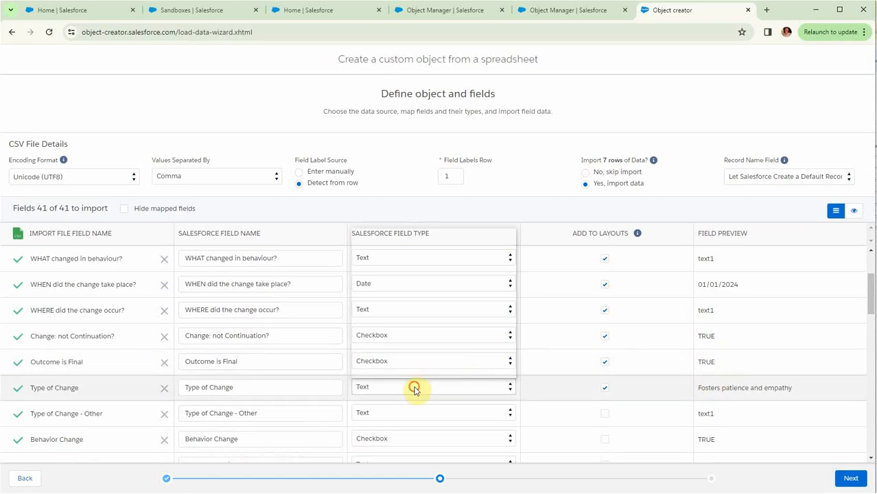
left_click(433, 386)
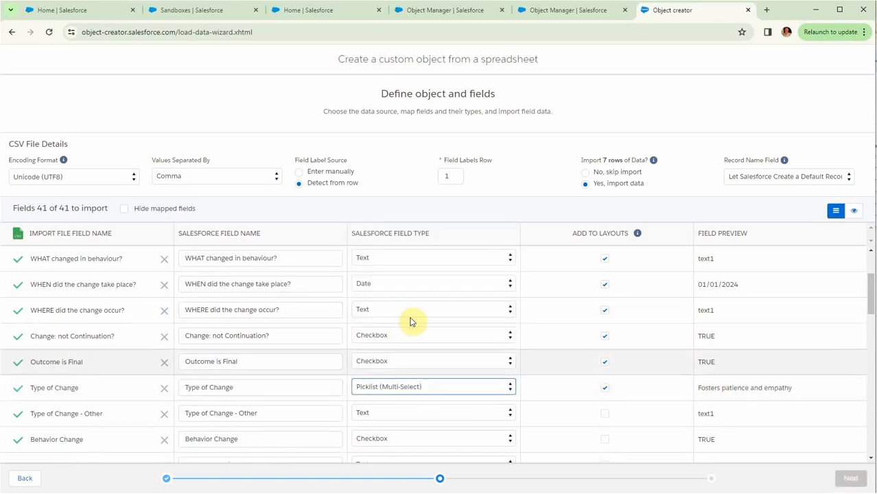
scroll("down", 3)
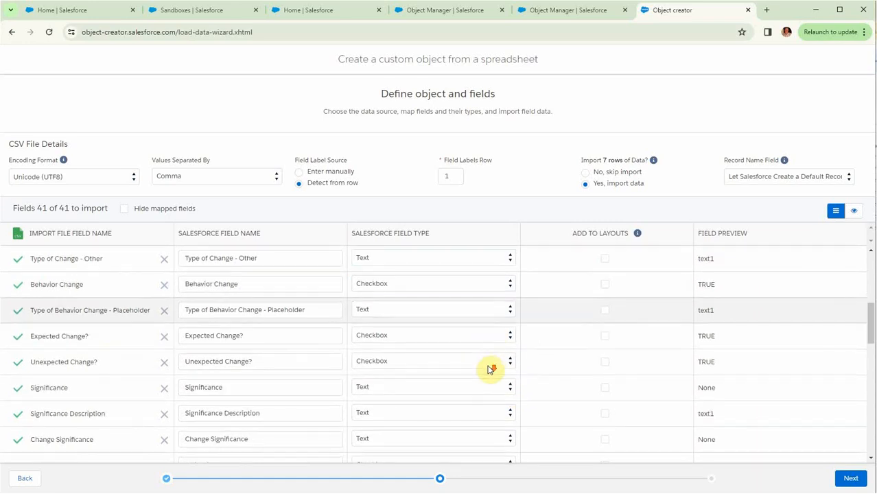
scroll("down", 3)
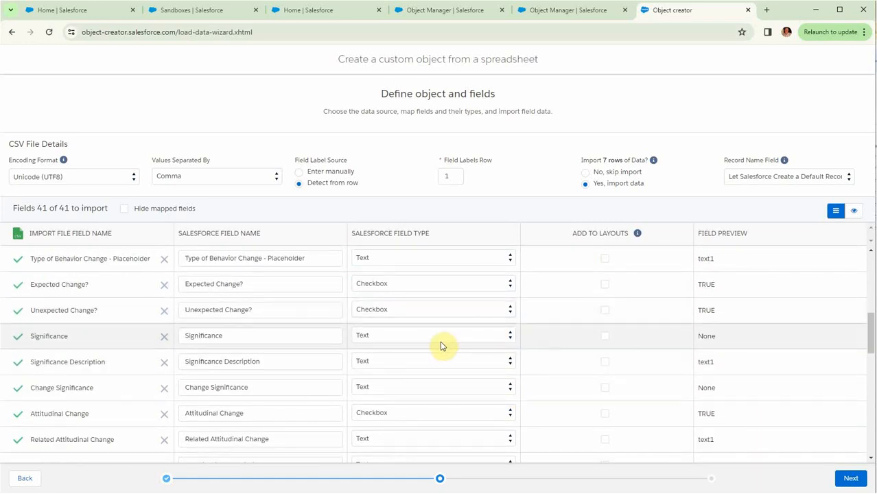
Make Significance and Change Significance picklists, reviewing fields down to Evidence type.
left_click(433, 335)
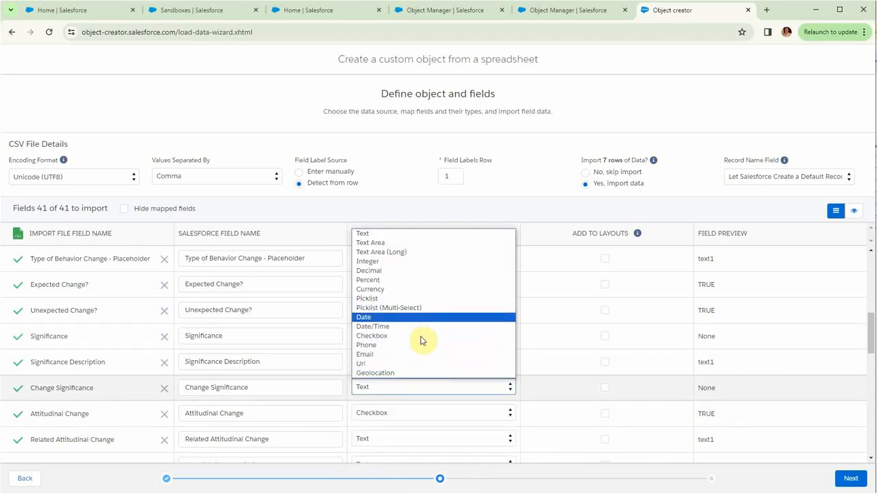
left_click(366, 299)
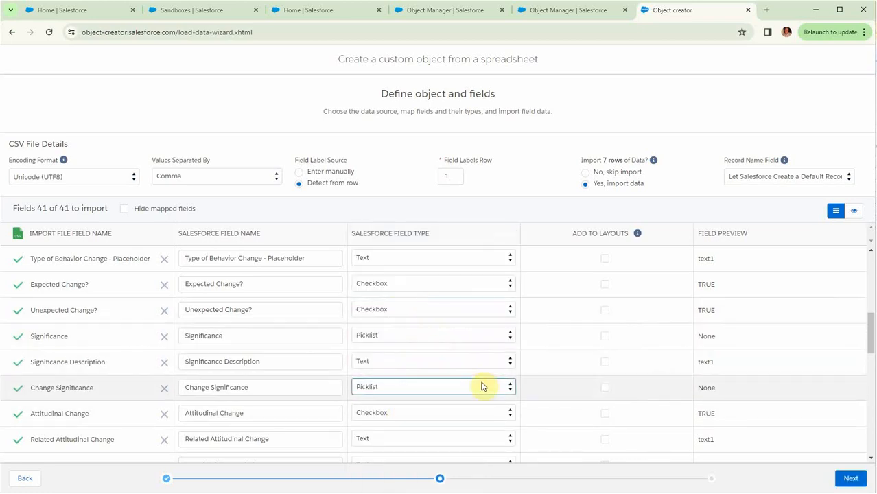
scroll("down", 3)
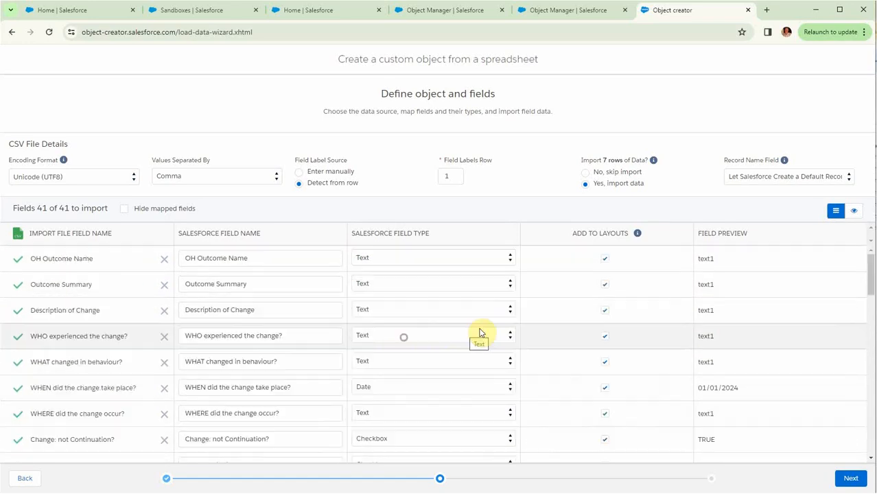
mouse_move(542, 319)
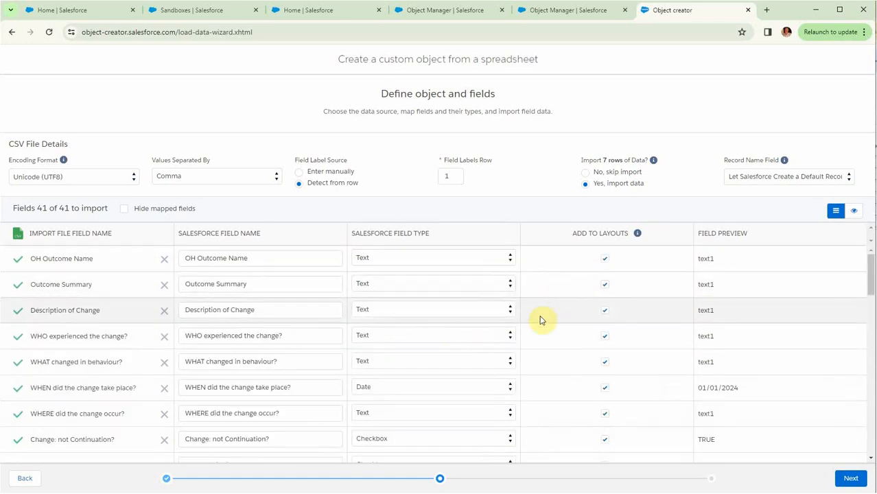
scroll("down", 3)
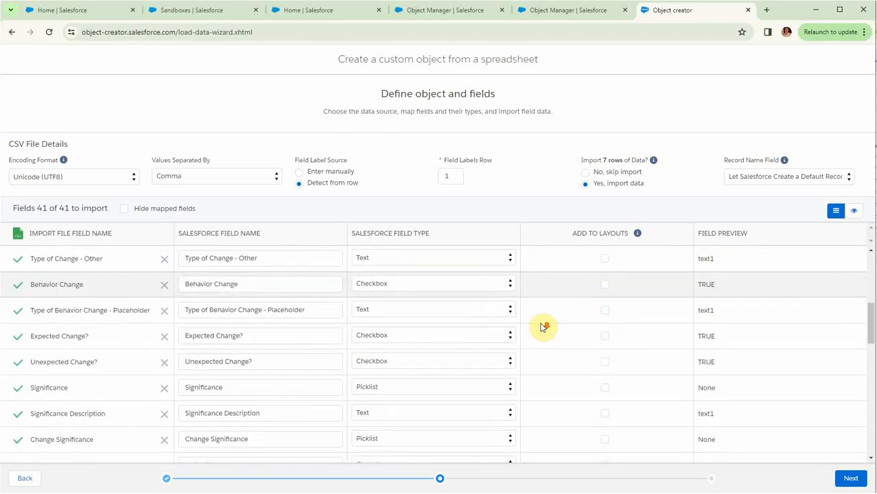
scroll("down", 3)
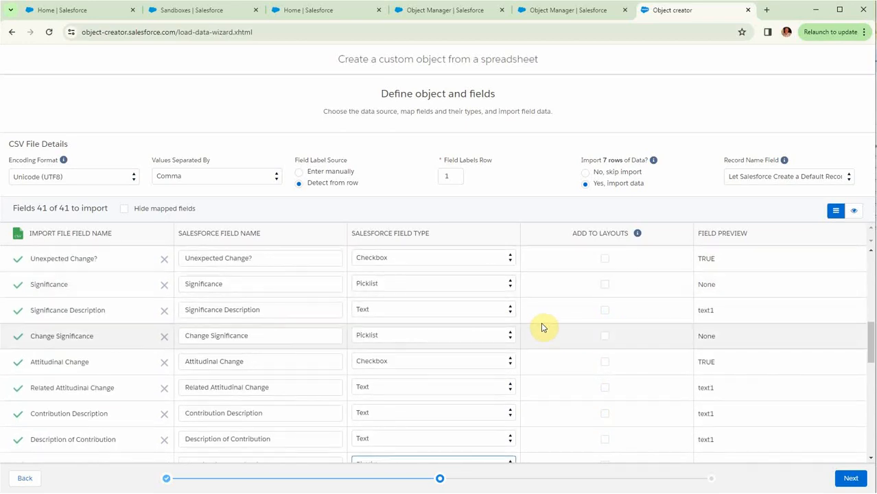
mouse_move(587, 363)
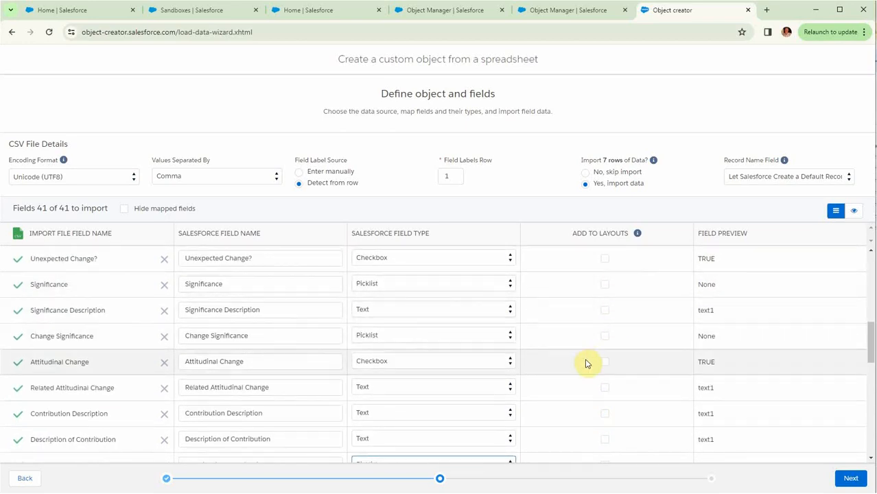
mouse_move(609, 352)
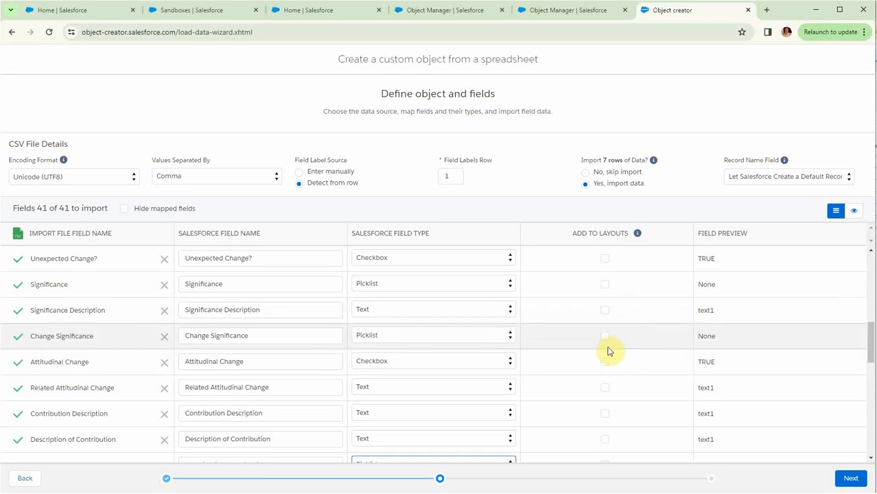
scroll("down", 3)
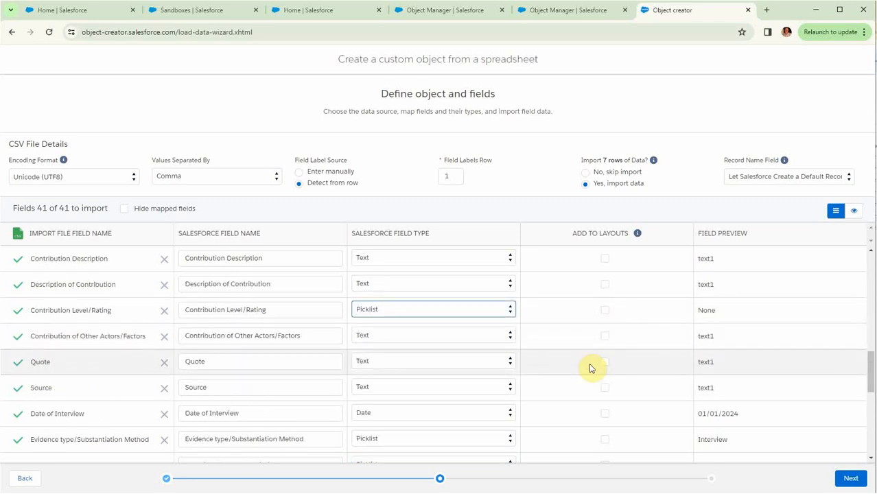
scroll("down", 3)
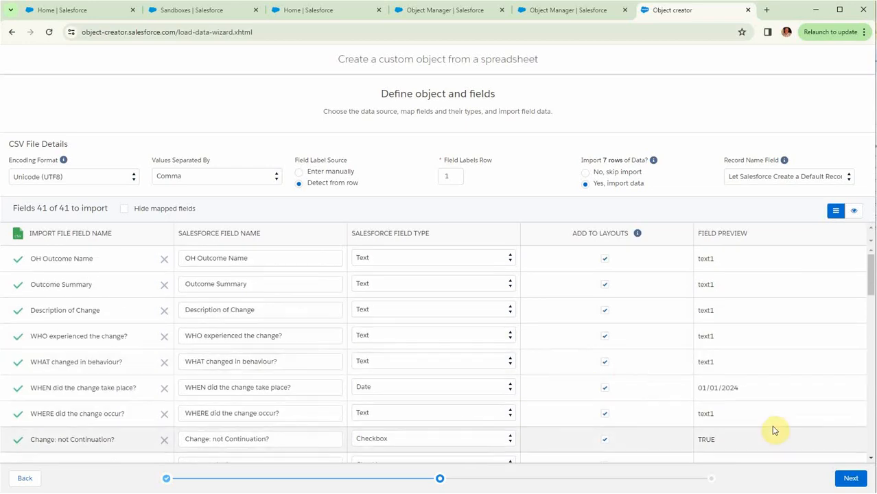
Replace the object Label with 'Outcome Harvesting'.
left_click(850, 478)
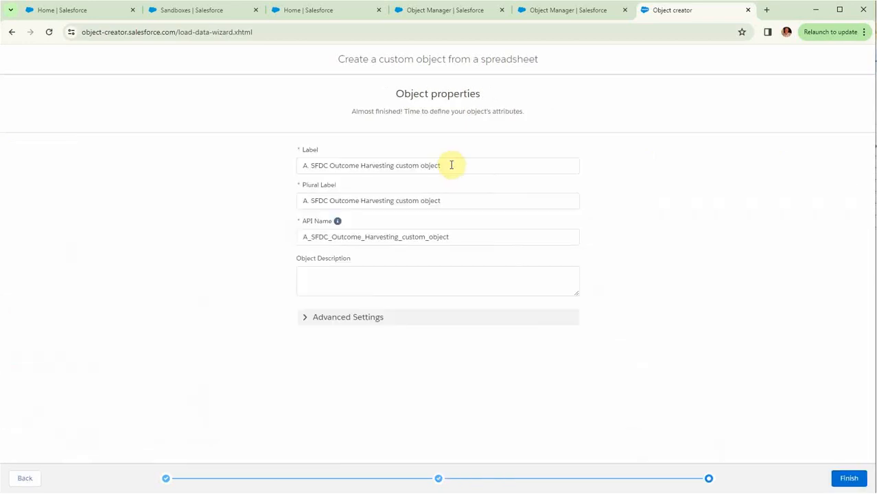
type("Outcome Harvesting")
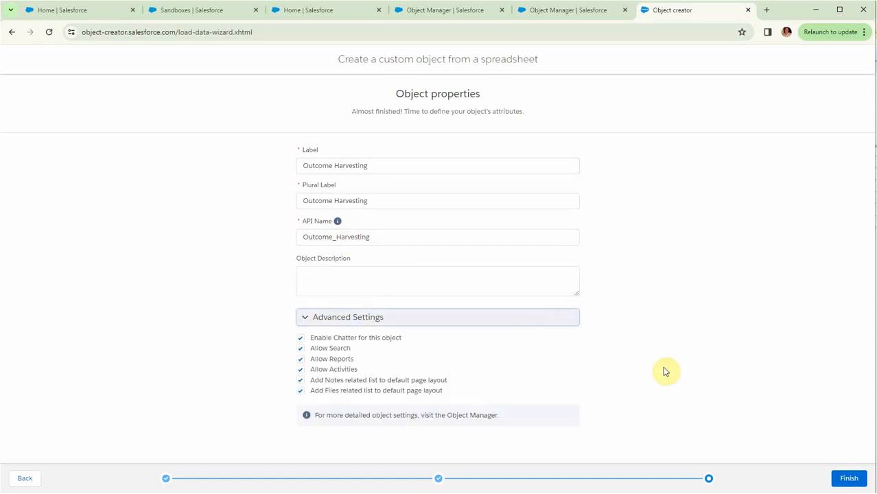
mouse_move(678, 374)
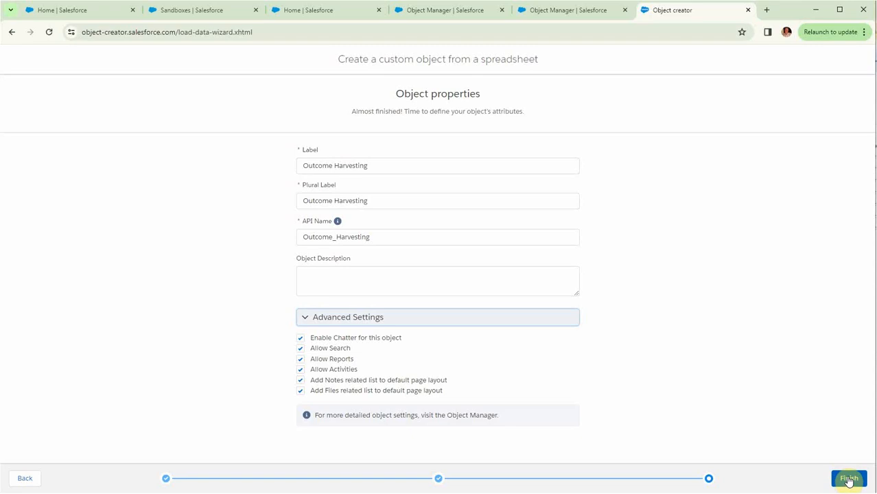
Finish the wizard and review the Import Overview with its partial-import warning.
left_click(849, 478)
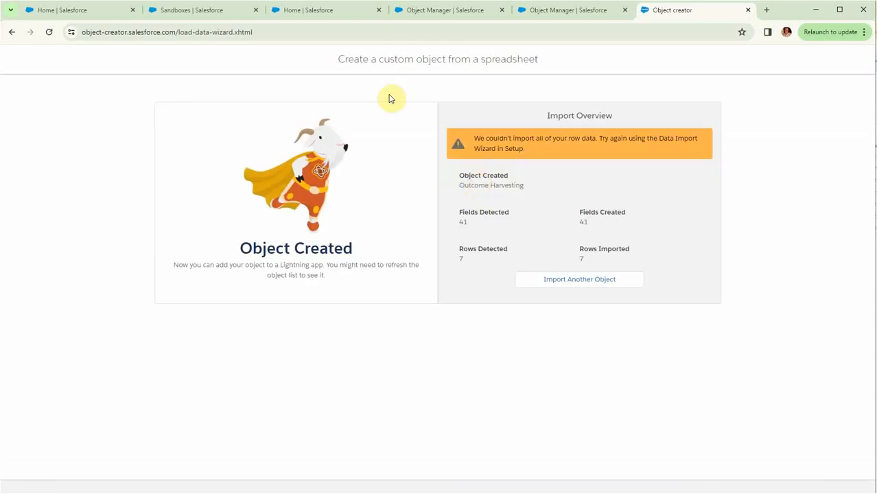
mouse_move(461, 200)
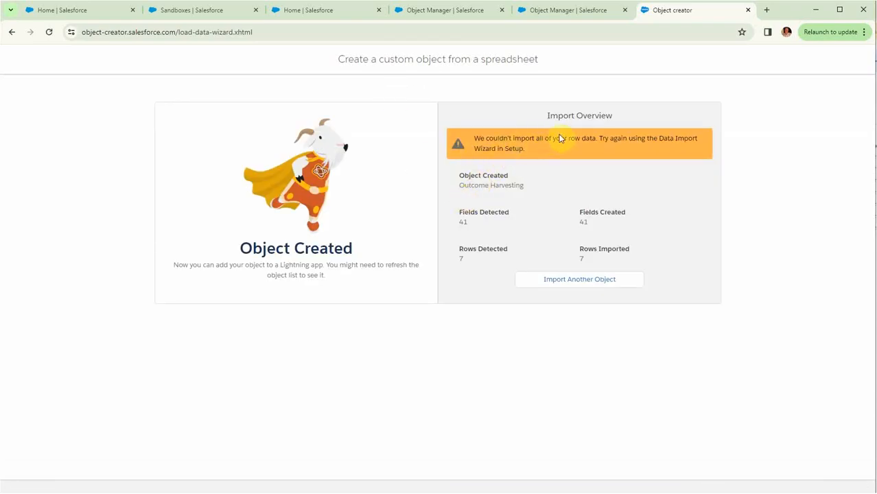
mouse_move(698, 135)
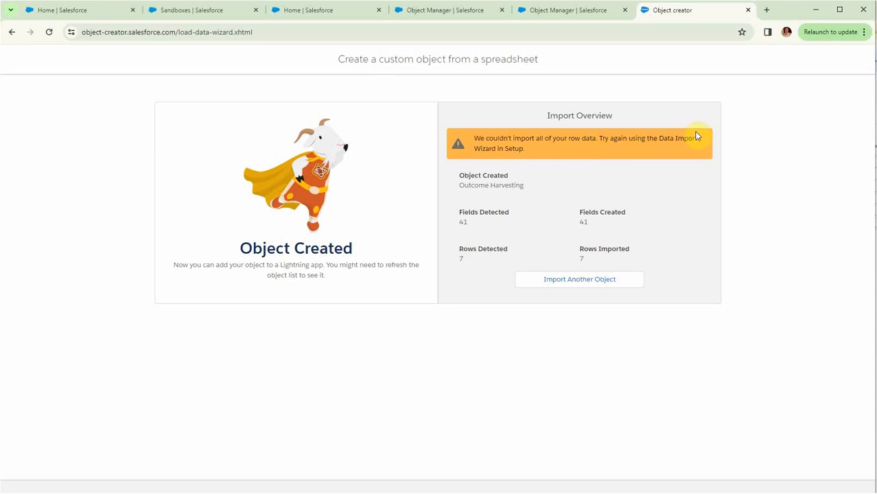
mouse_move(663, 164)
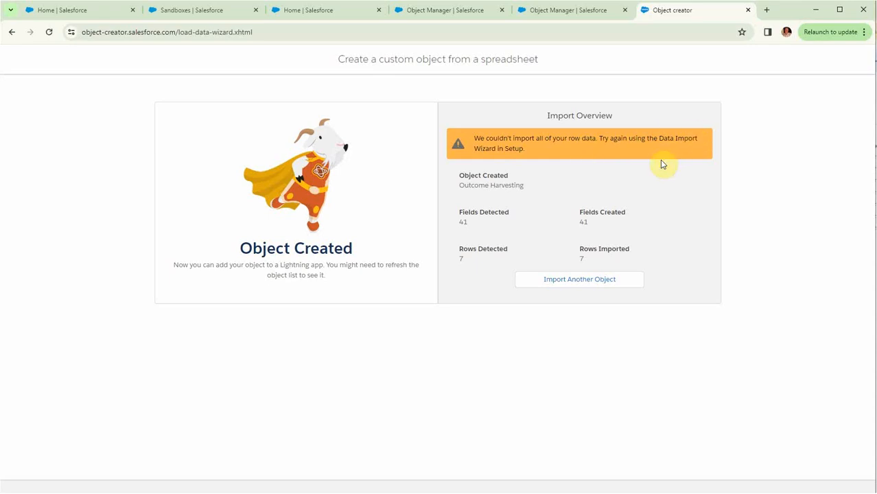
mouse_move(473, 227)
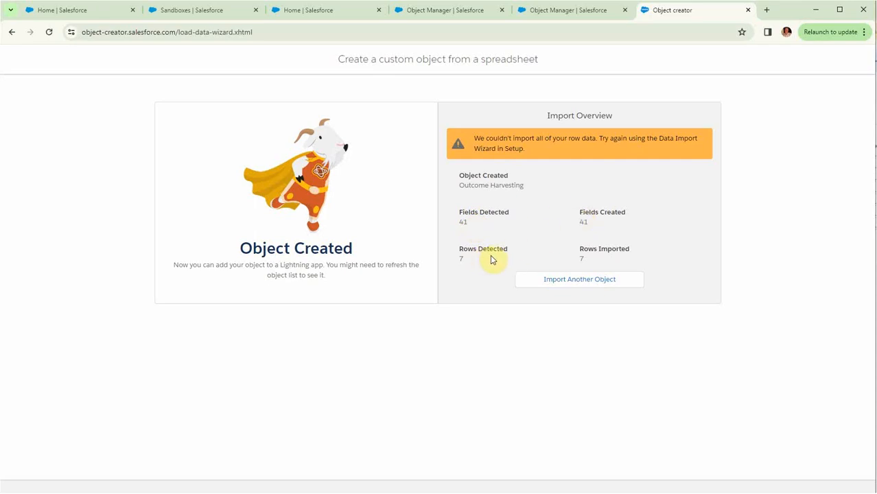
mouse_move(575, 267)
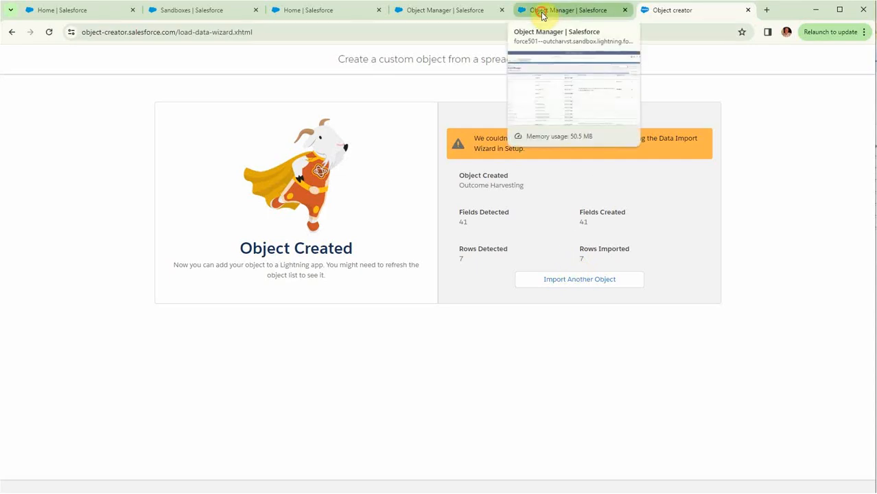
Quick Find 'ou' to view Outcome Harvesting's Fields & Relationships, then search Setup for 'tab'.
left_click(573, 10)
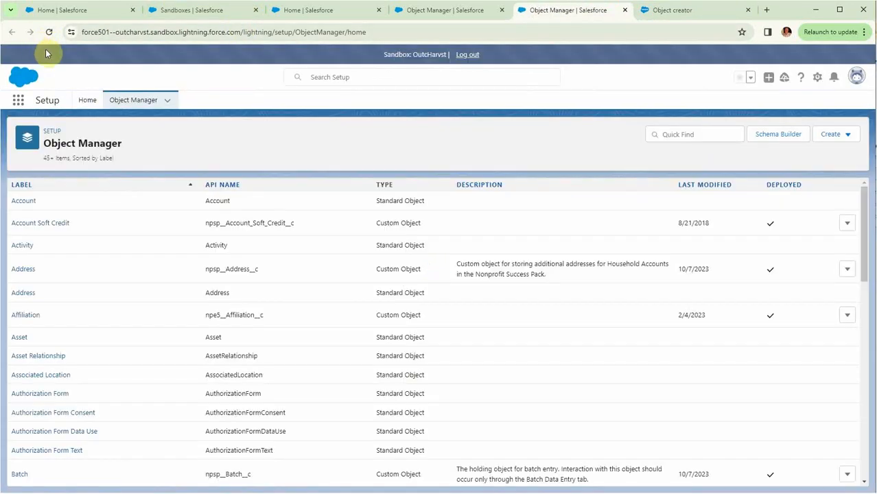
type("outc")
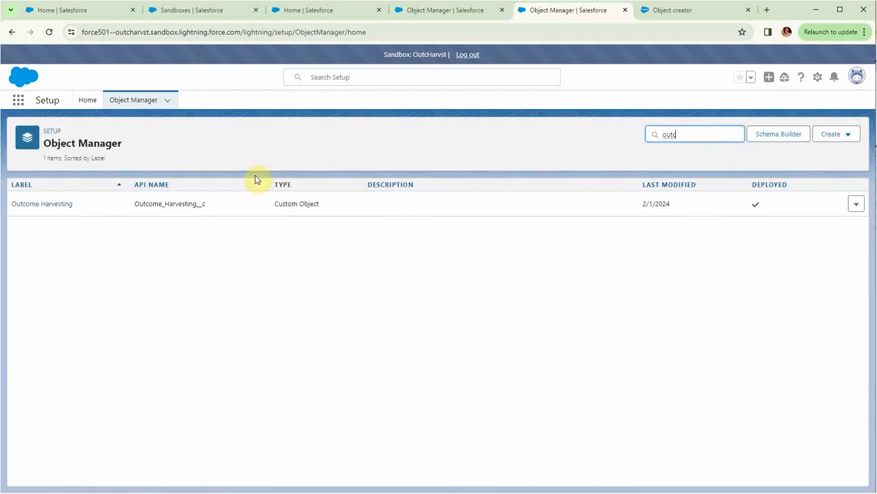
left_click(41, 203)
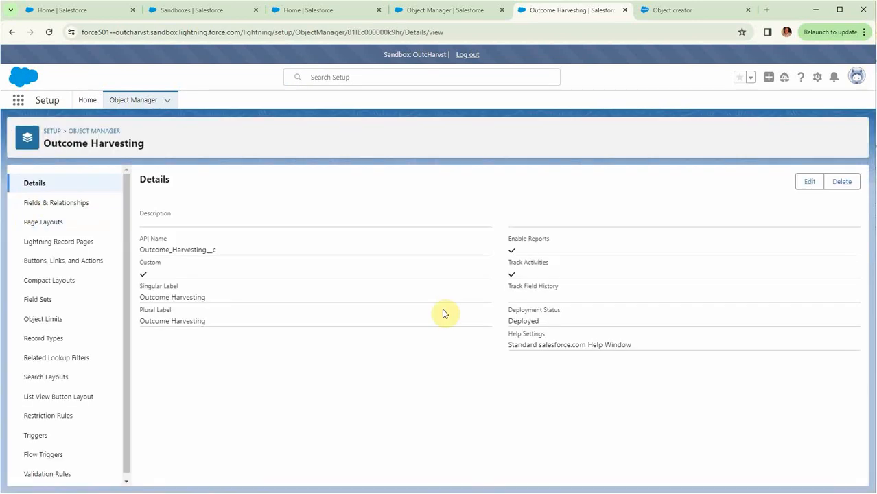
left_click(56, 203)
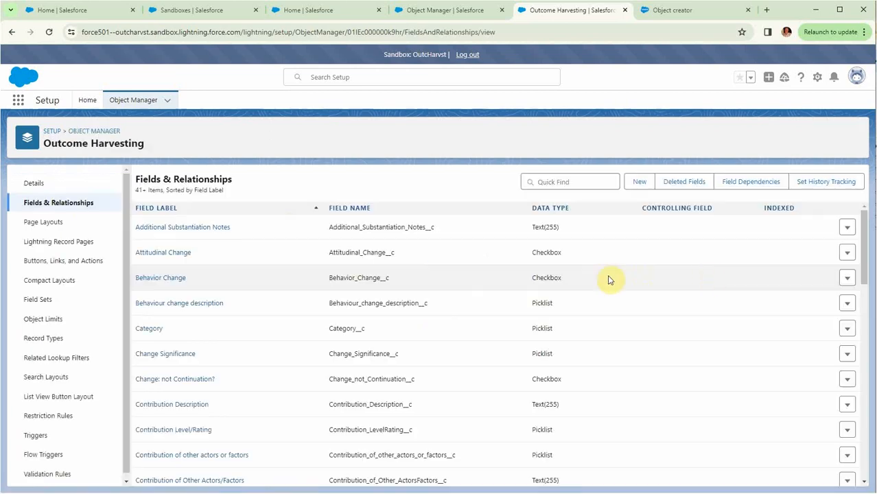
mouse_move(710, 283)
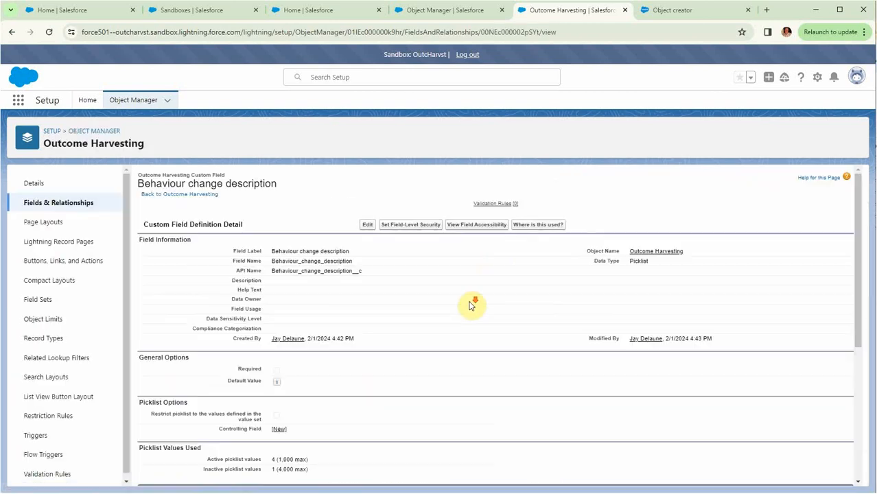
scroll("down", 3)
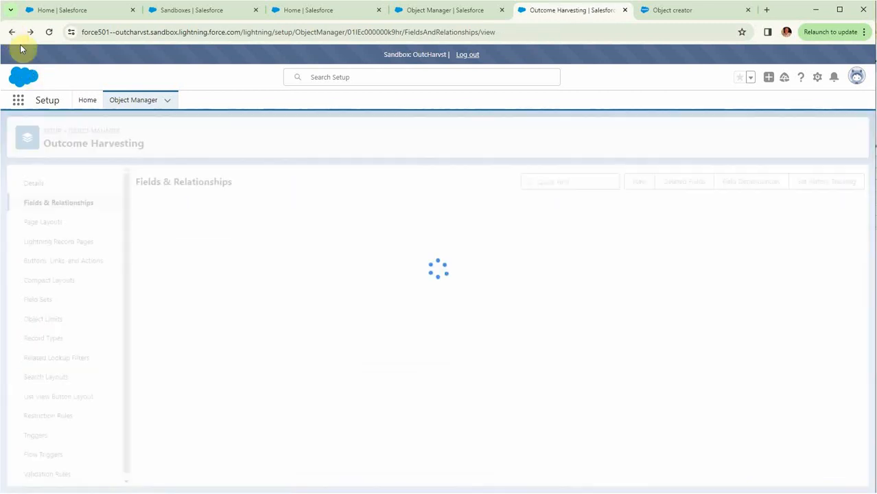
left_click(87, 100)
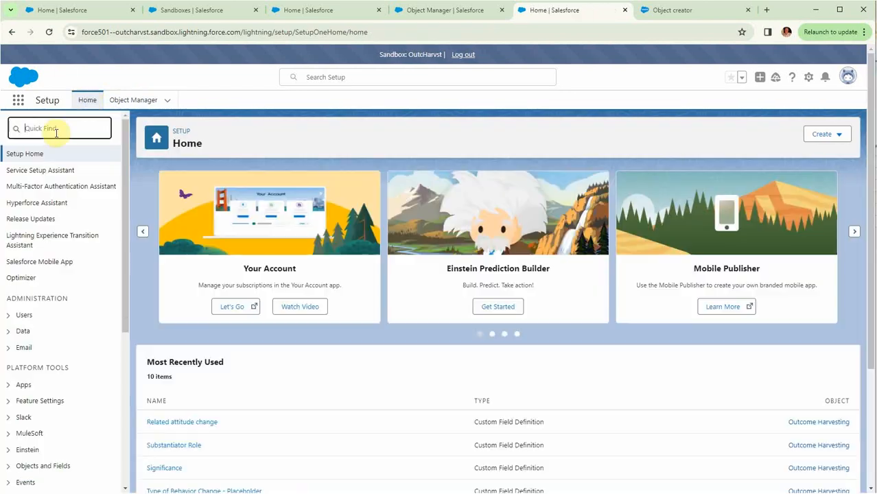
type("tab")
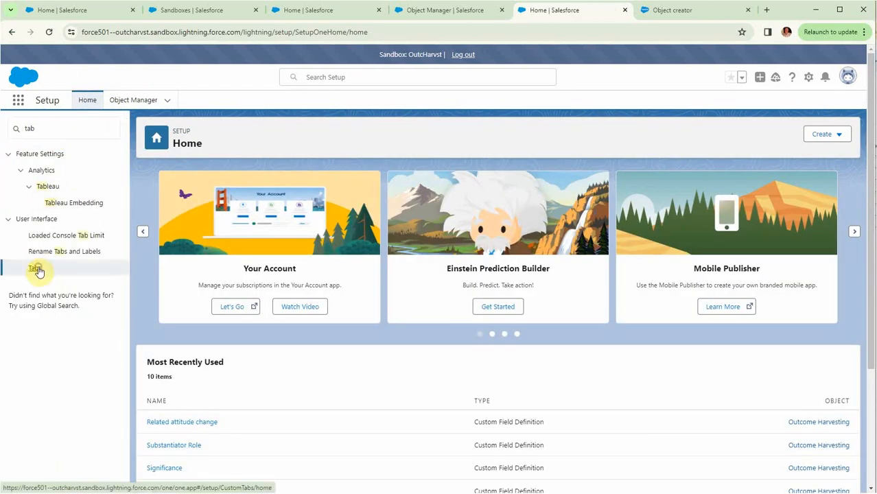
Confirm the Outcome Harvesting row in Custom Tabs, then search Setup for 'app'.
left_click(35, 268)
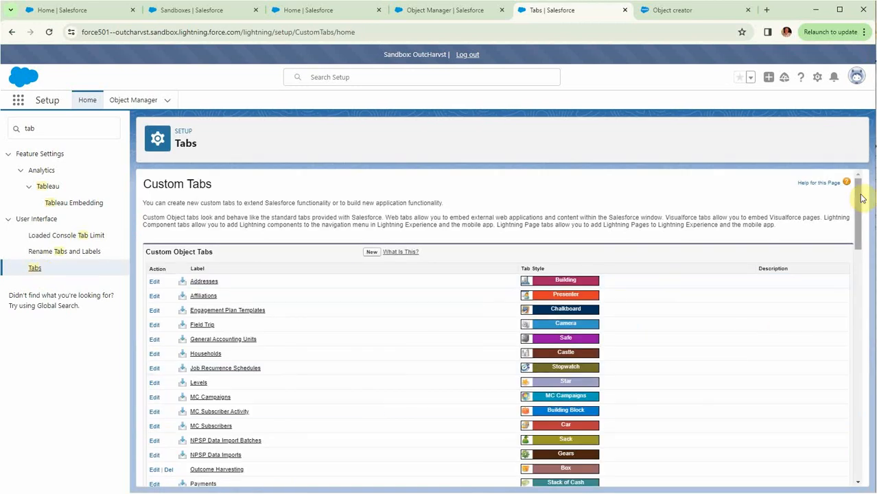
scroll("down", 3)
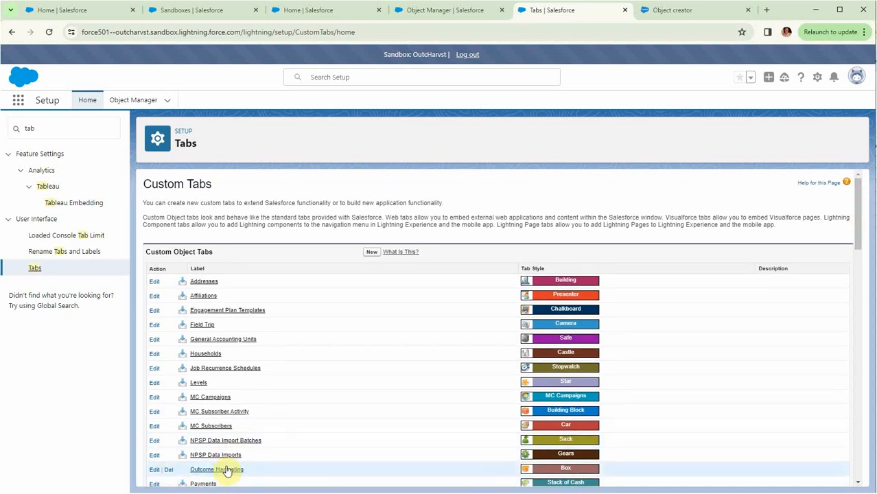
mouse_move(184, 460)
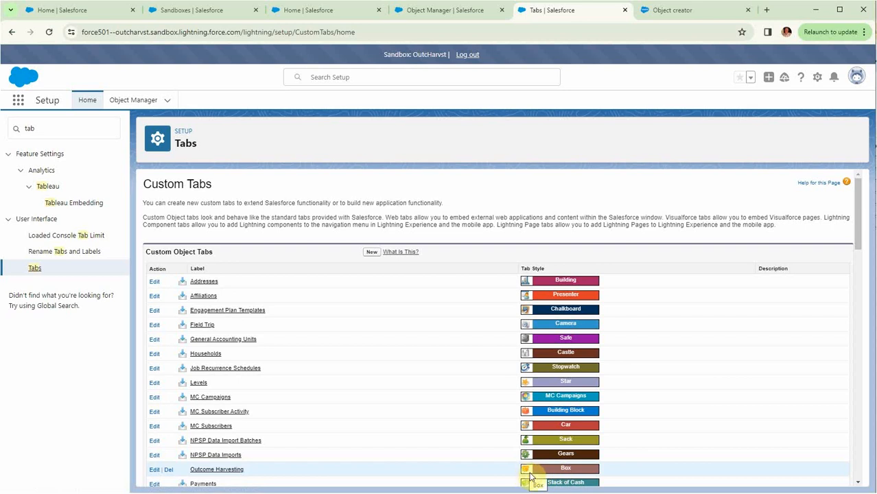
type("app")
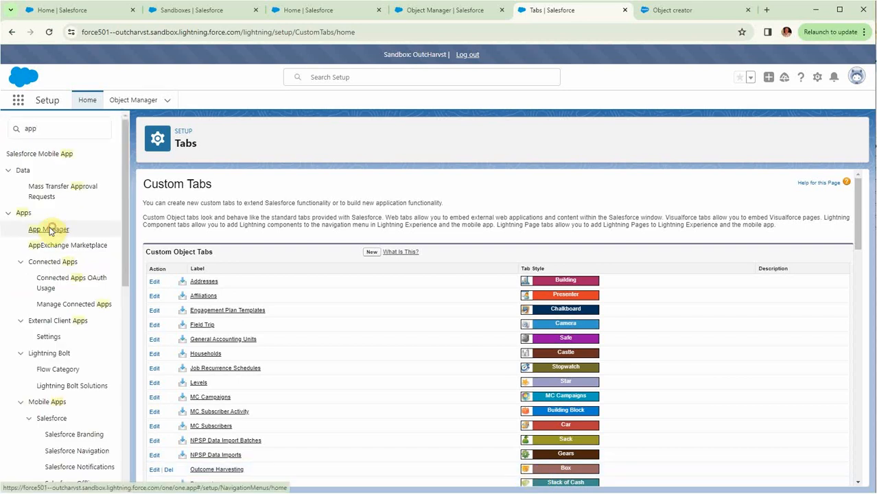
Open App Manager and edit the Nonprofit Success Pack app.
left_click(48, 229)
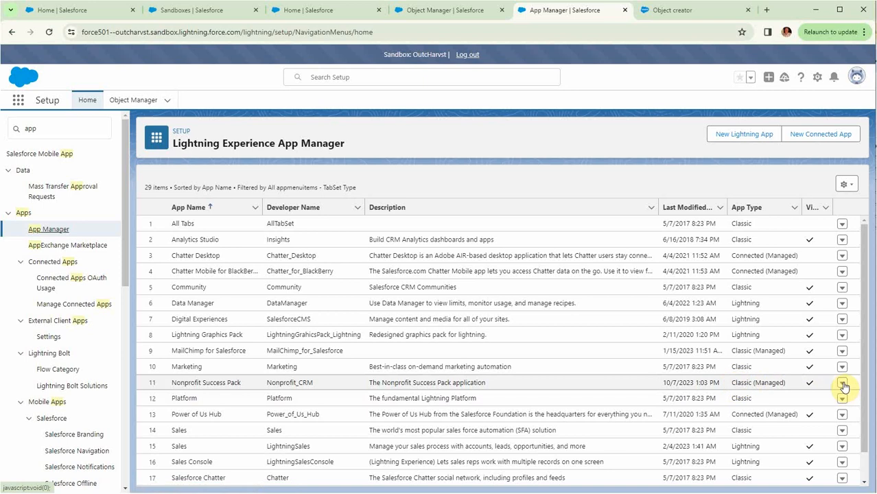
left_click(842, 382)
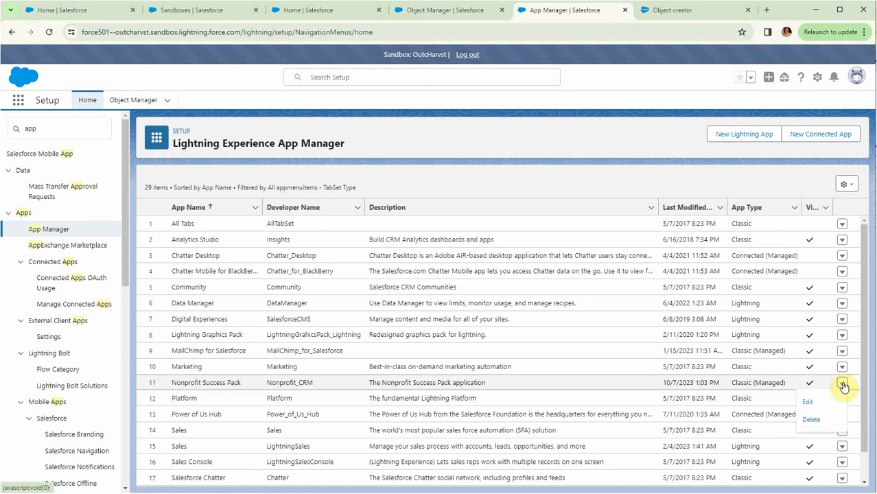
left_click(808, 401)
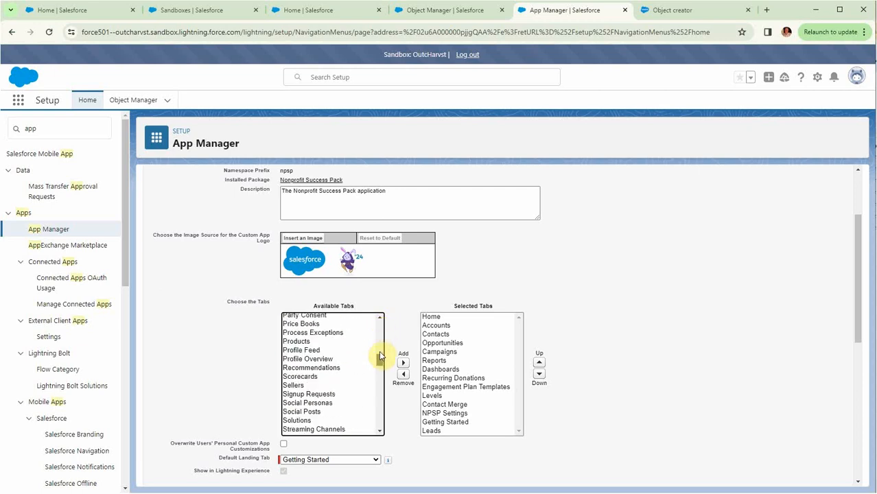
Add the Outcome Harvesting tab to the app's selected tabs and move it higher in the order.
scroll("down", 3)
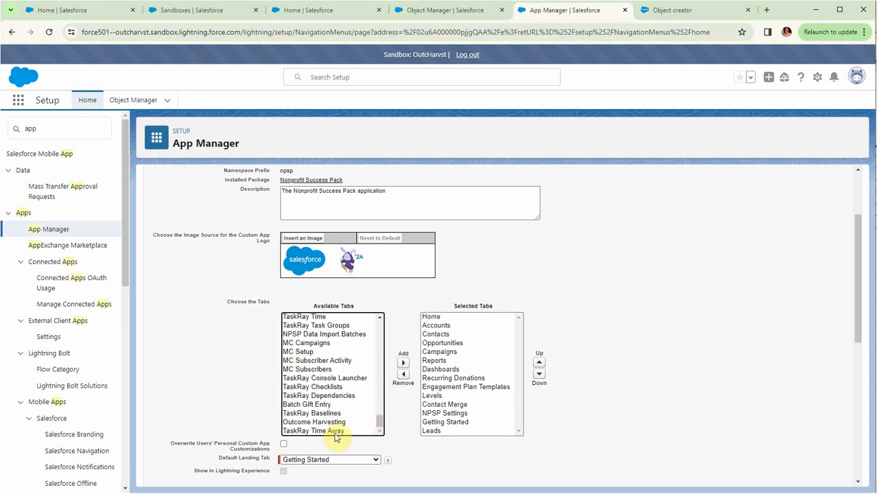
left_click(313, 421)
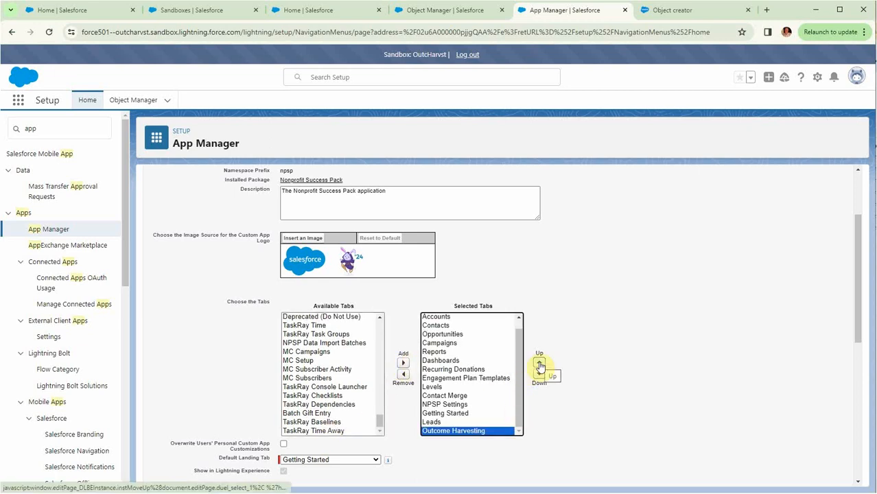
left_click(539, 364)
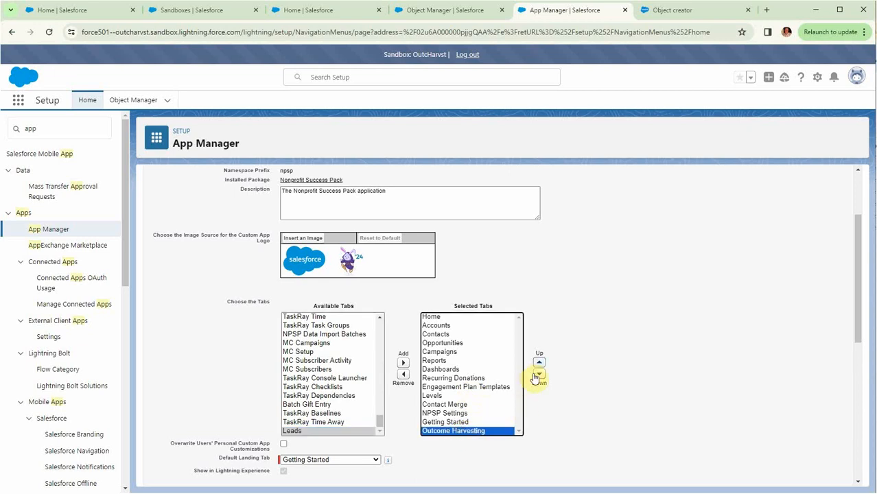
left_click(539, 362)
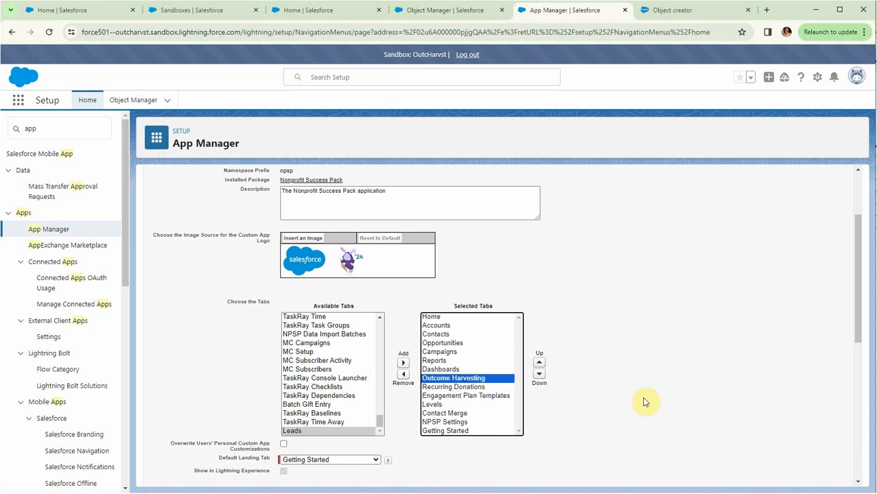
Save the app's profile assignments and return to the App Manager list.
scroll("down", 3)
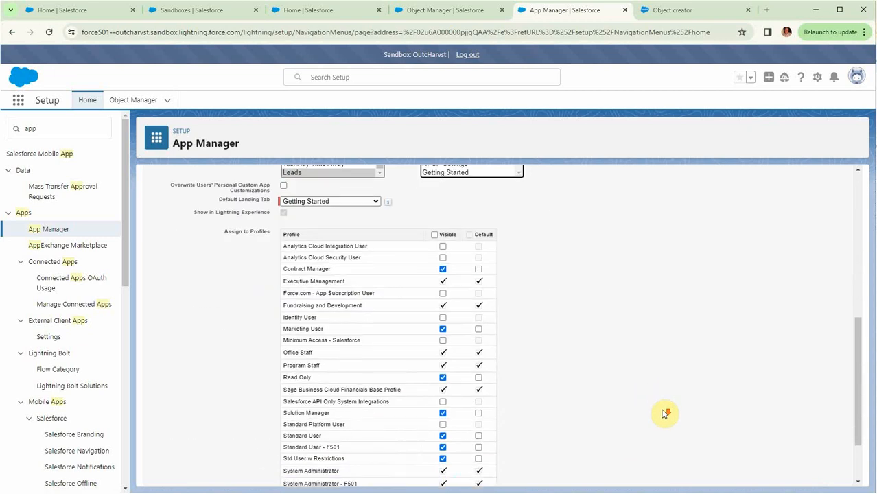
left_click(370, 473)
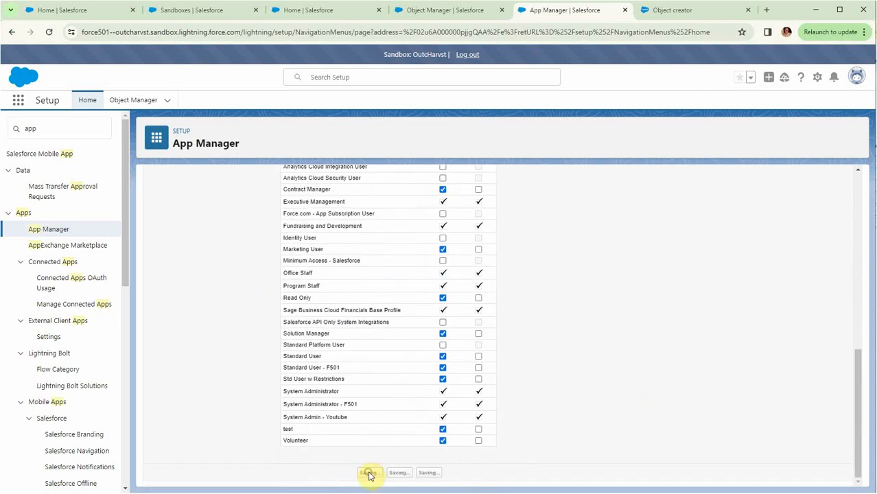
left_click(326, 9)
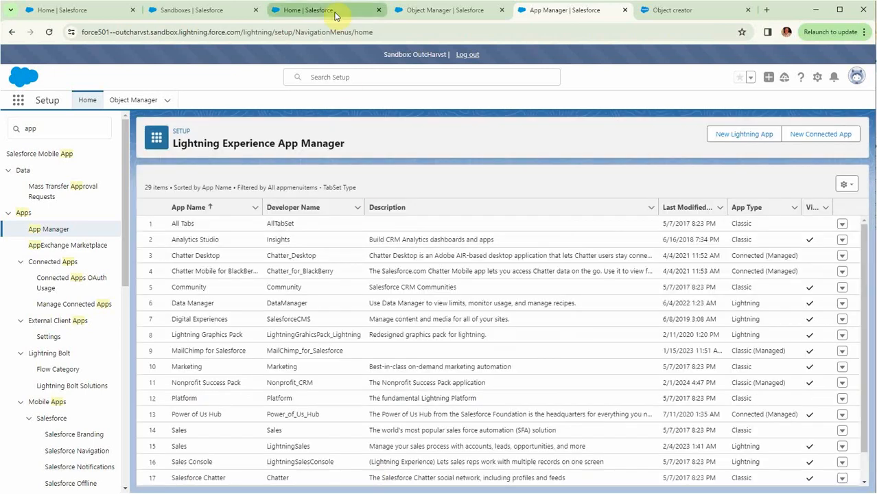
Open Nonprofit Success Pack from the App Launcher and view Outcome Harvesting's All Records list.
left_click(327, 9)
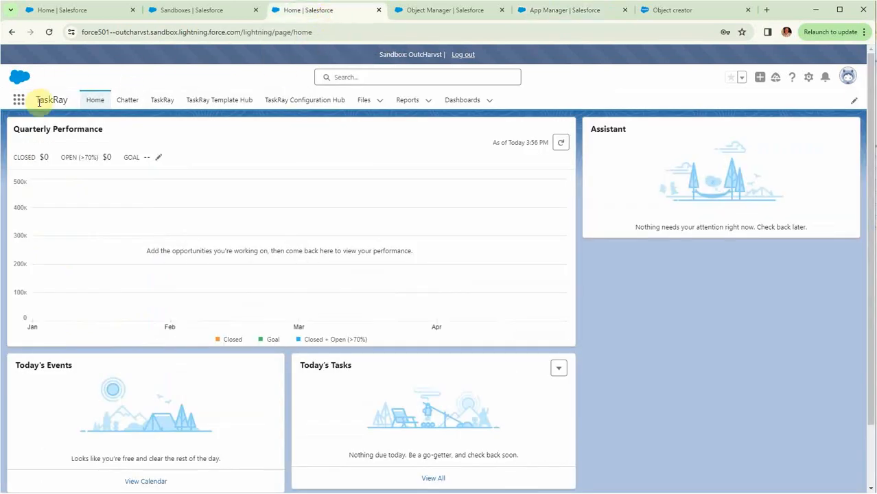
left_click(19, 99)
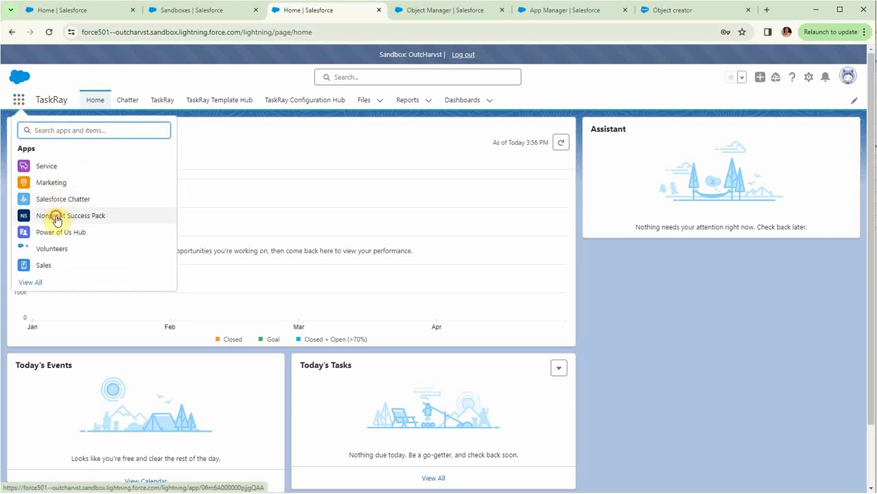
left_click(70, 216)
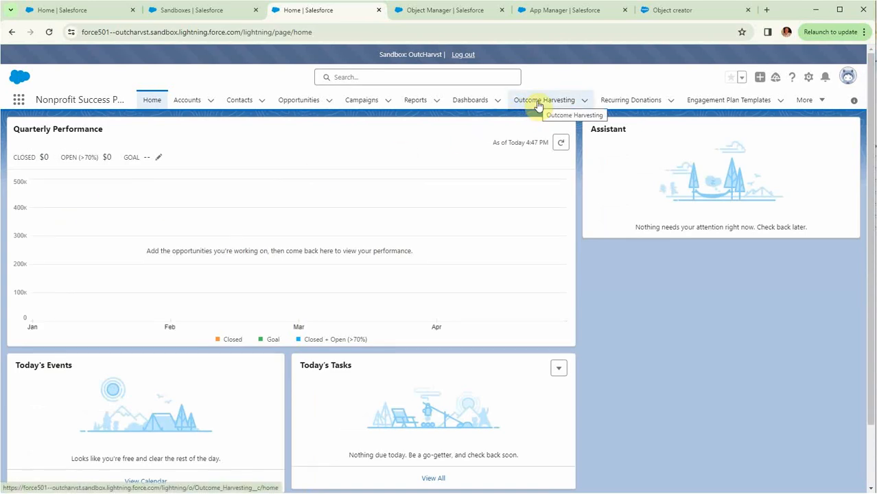
left_click(544, 99)
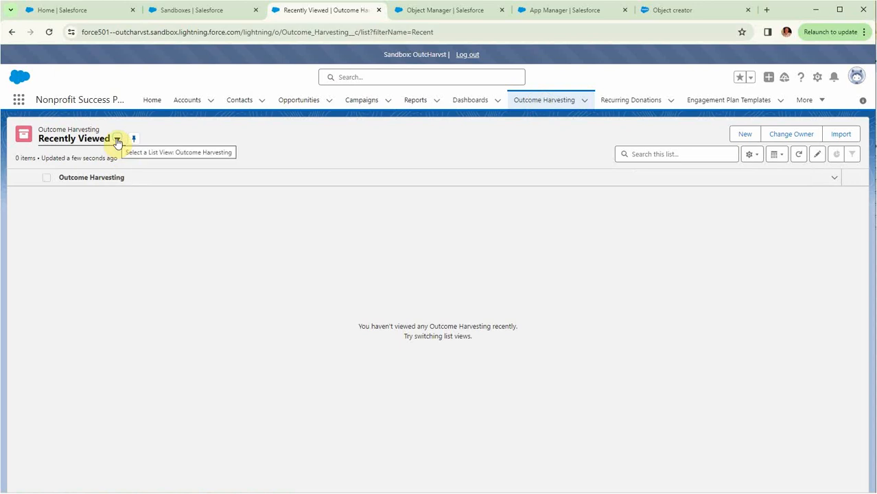
left_click(117, 139)
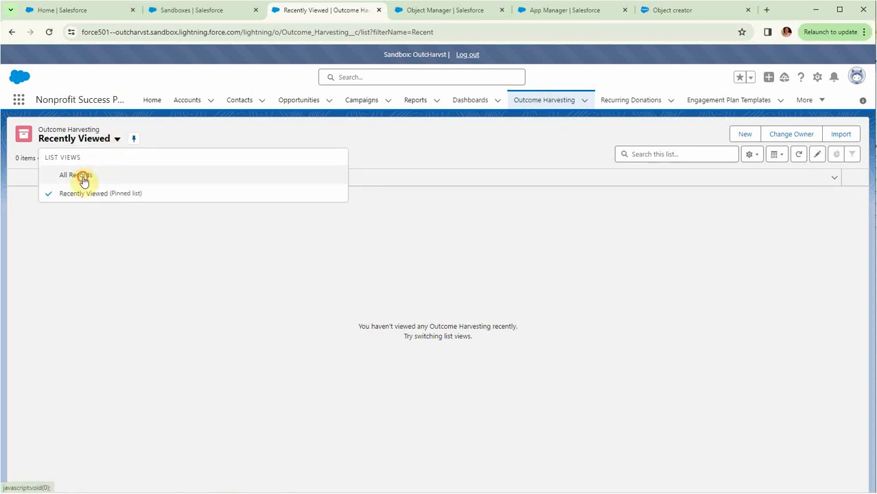
left_click(74, 175)
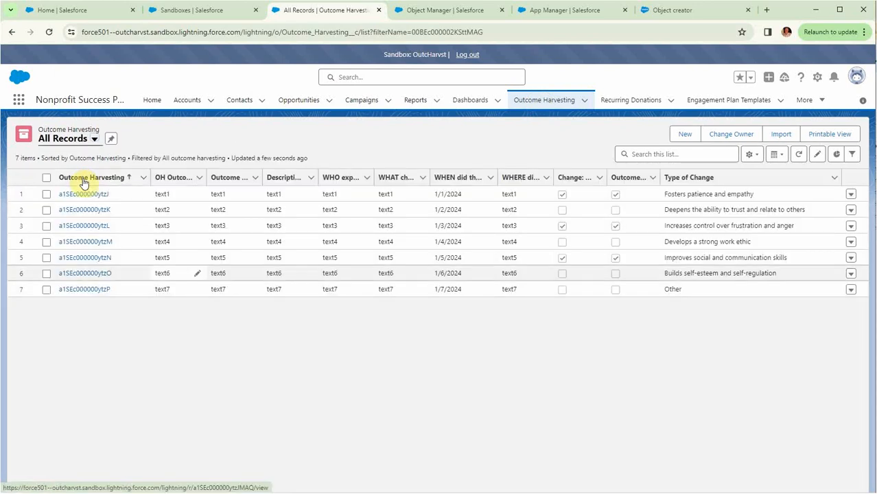
mouse_move(306, 394)
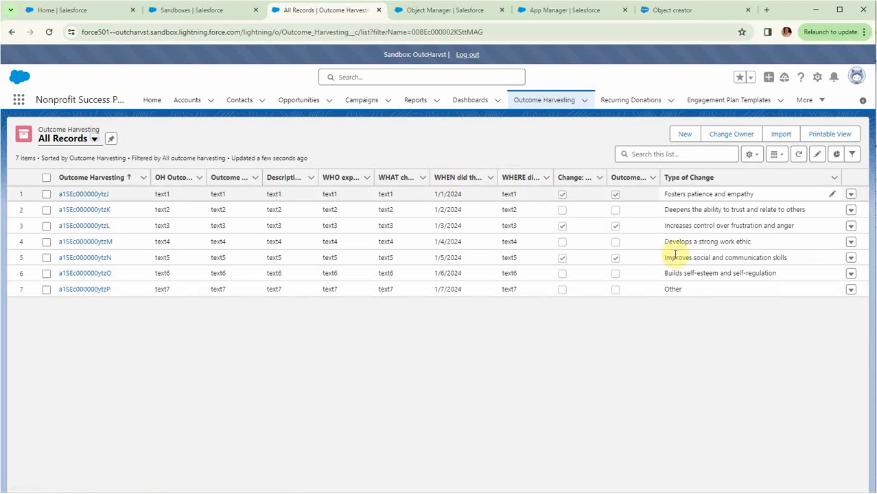
left_click(751, 154)
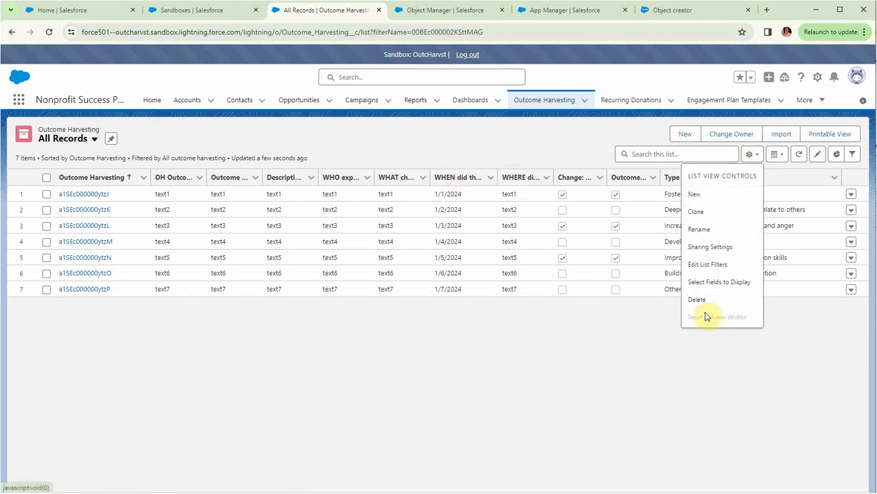
mouse_move(526, 126)
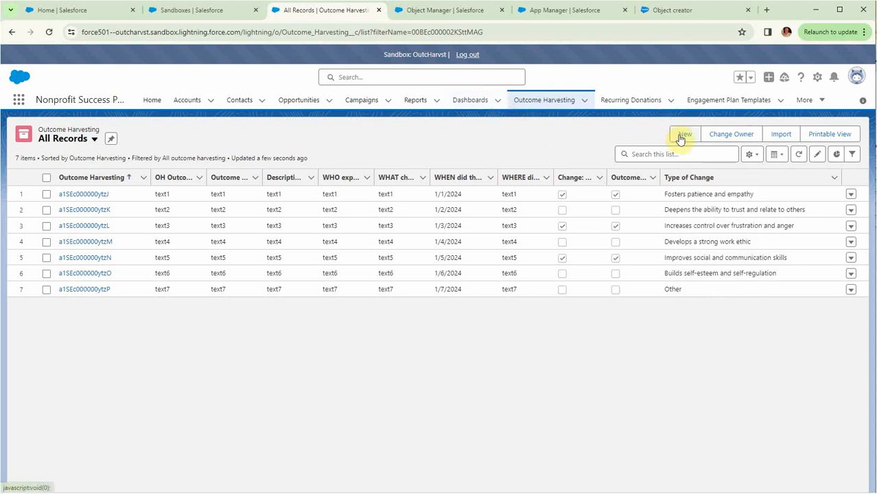
left_click(684, 134)
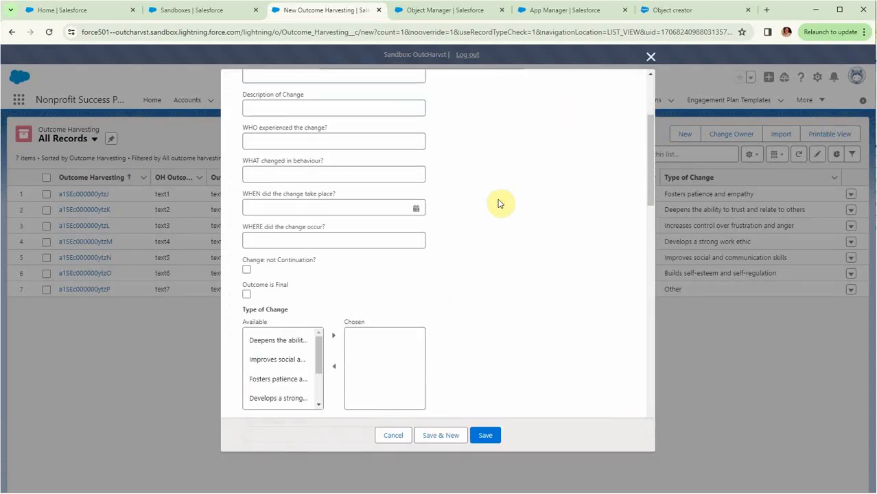
scroll("down", 3)
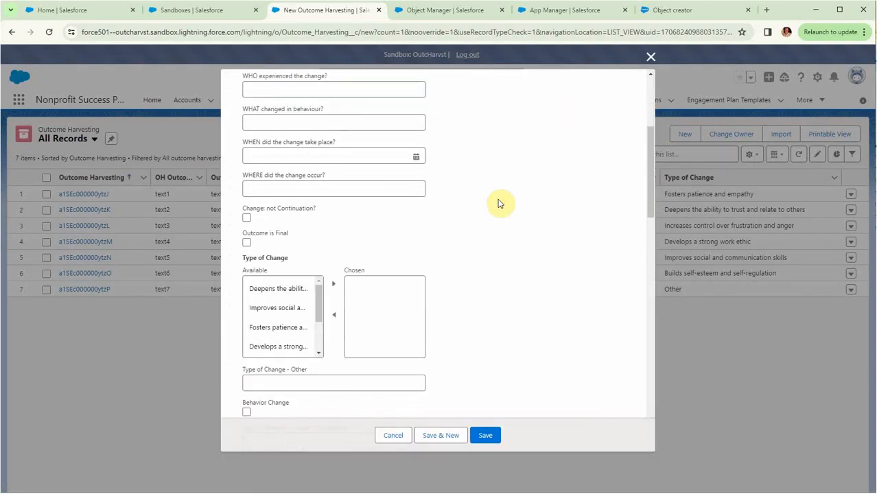
mouse_move(491, 243)
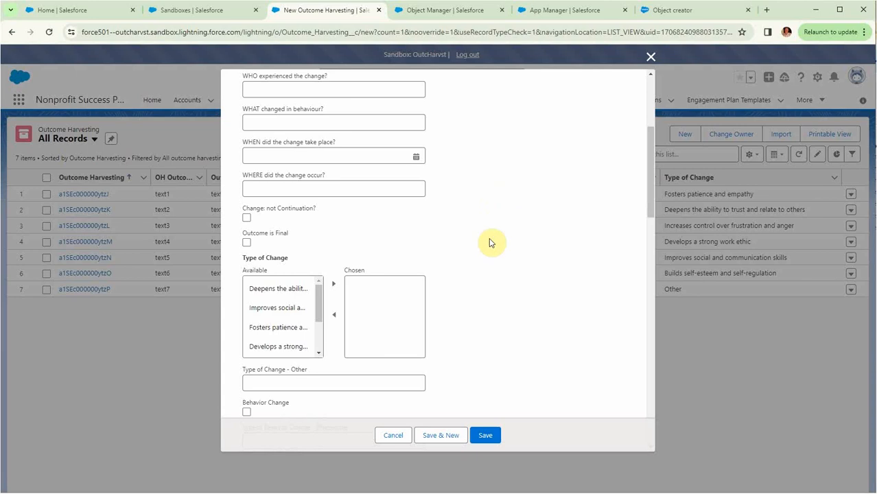
mouse_move(371, 300)
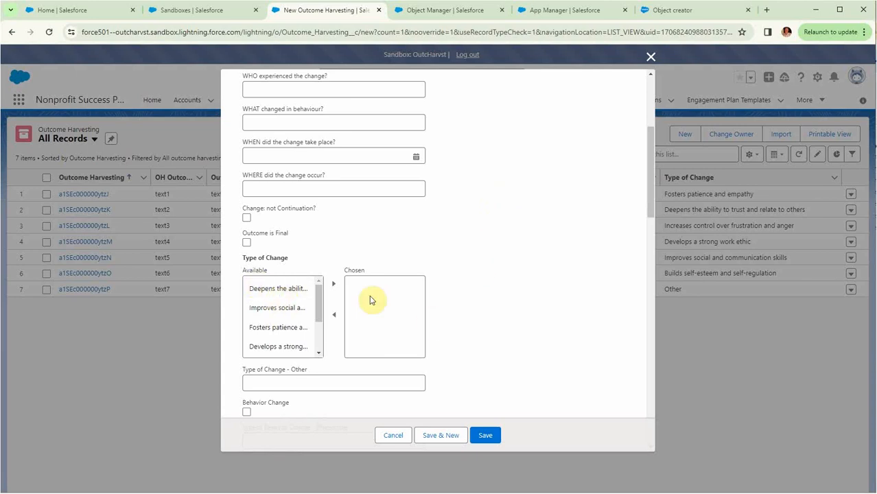
scroll("down", 3)
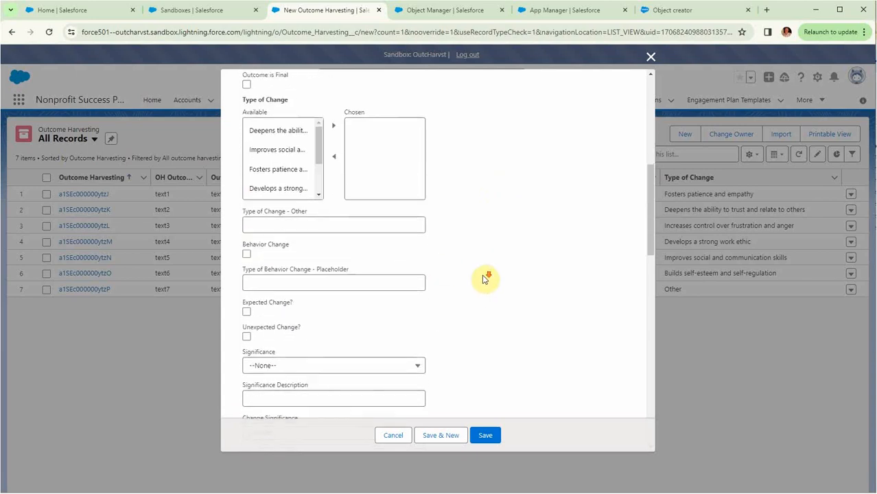
left_click(333, 265)
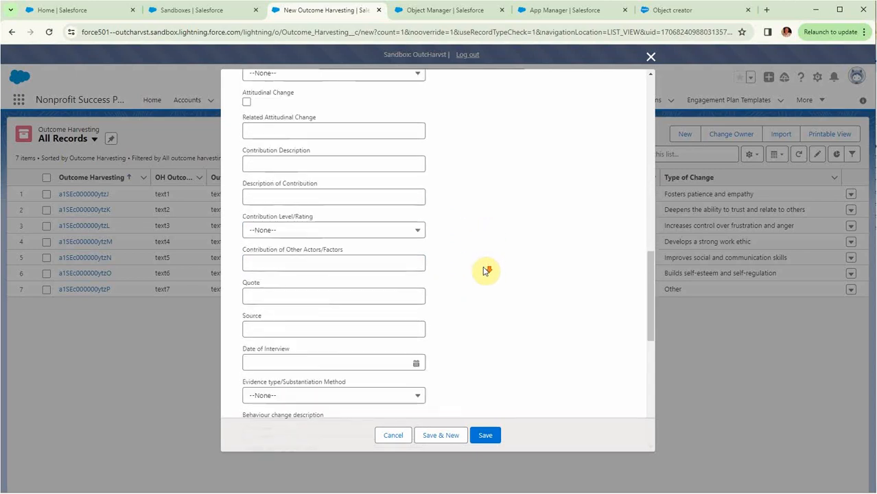
left_click(333, 230)
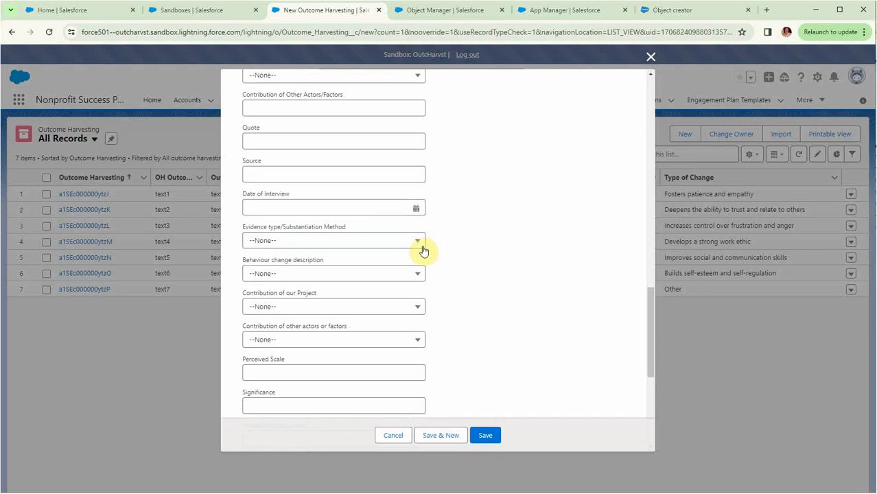
scroll("down", 3)
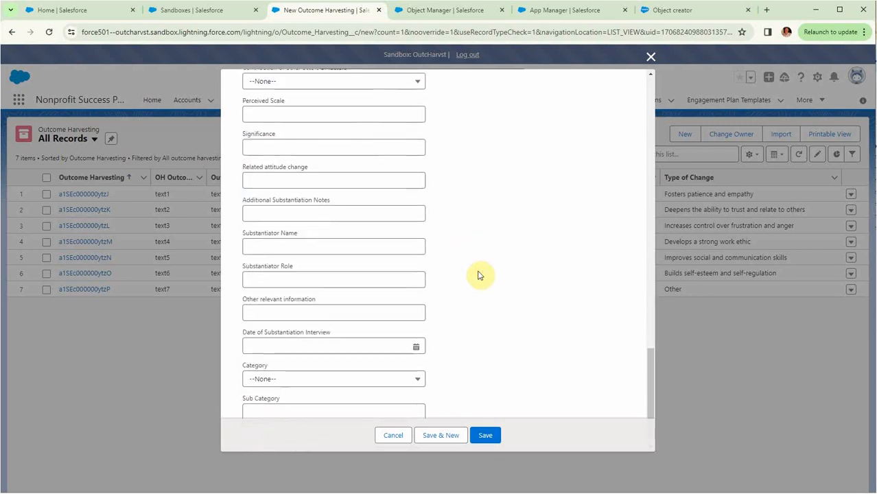
scroll("down", 3)
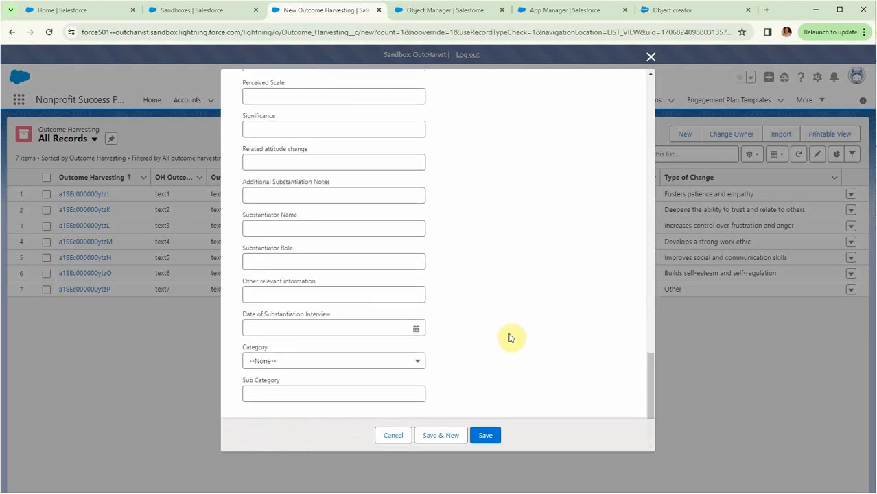
mouse_move(357, 408)
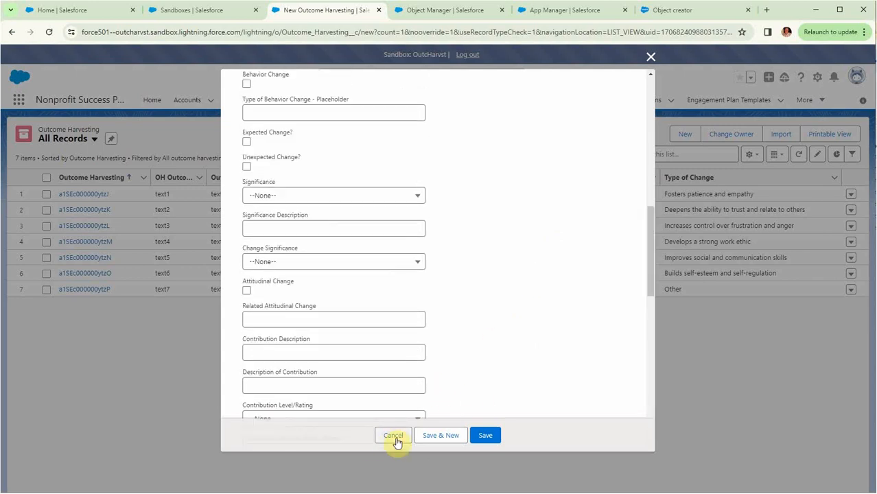
left_click(393, 435)
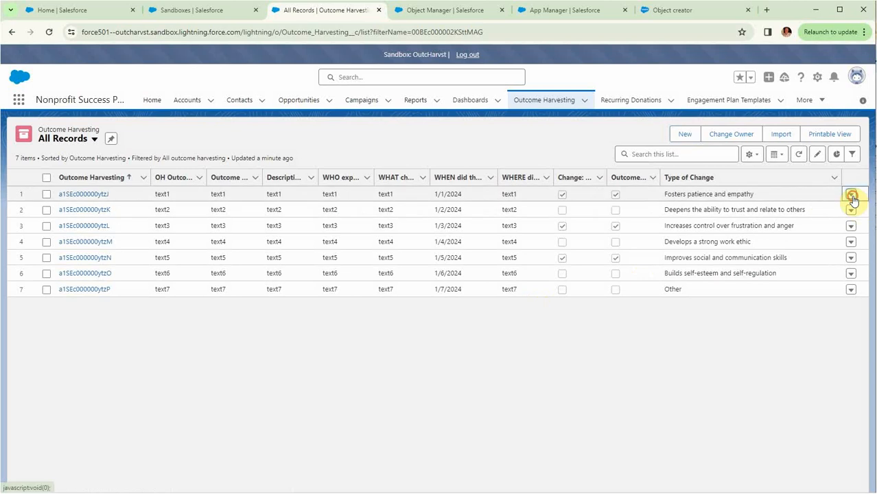
Delete the first Outcome Harvesting record, a1SEc000000ytzJ, and confirm the deletion.
left_click(851, 193)
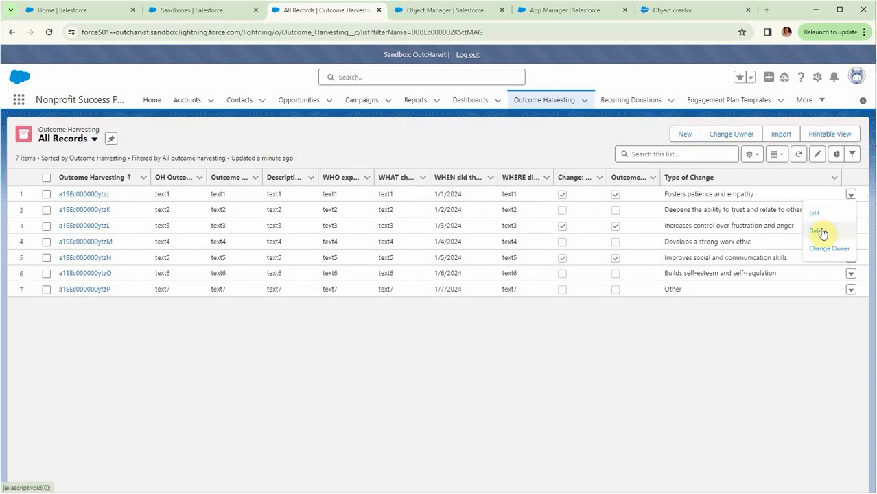
left_click(817, 231)
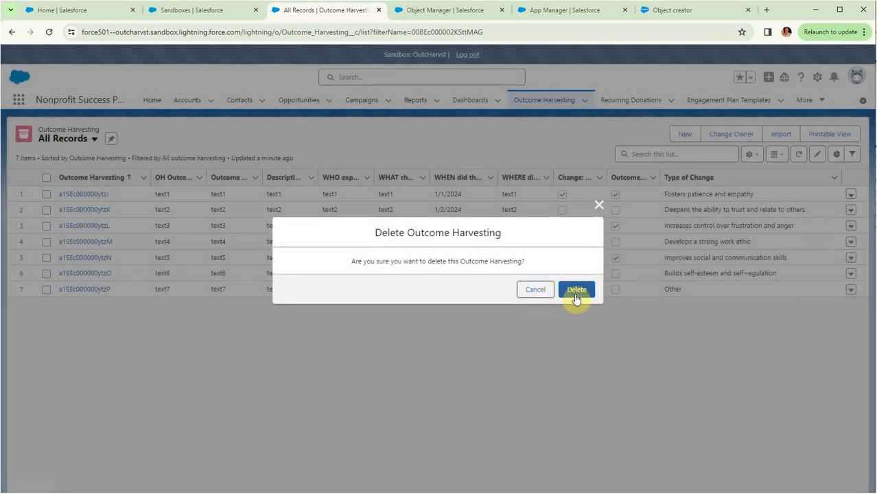
left_click(577, 289)
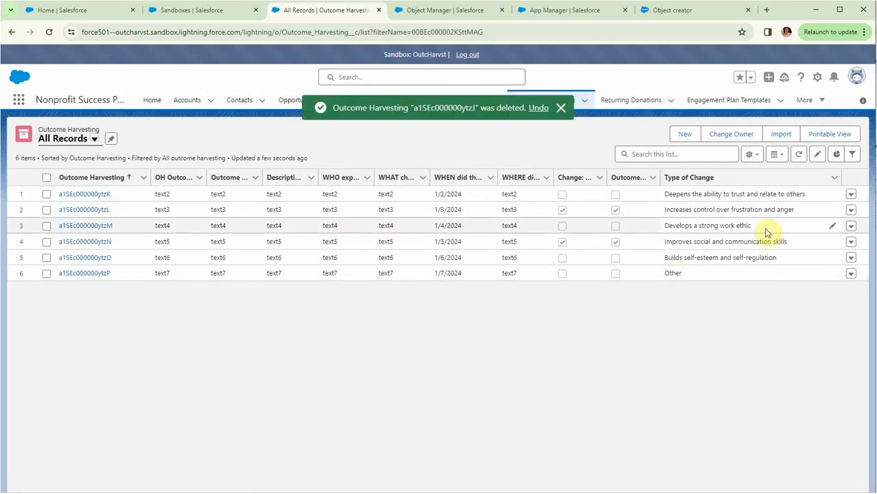
mouse_move(620, 136)
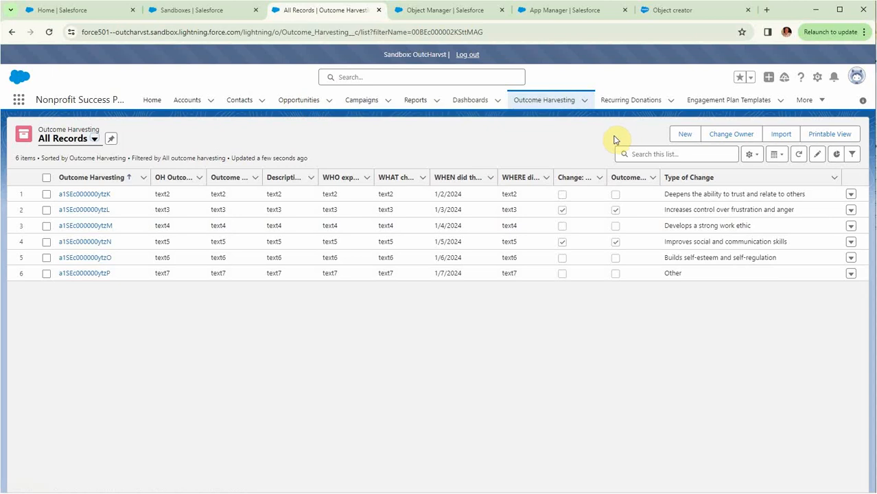
mouse_move(602, 135)
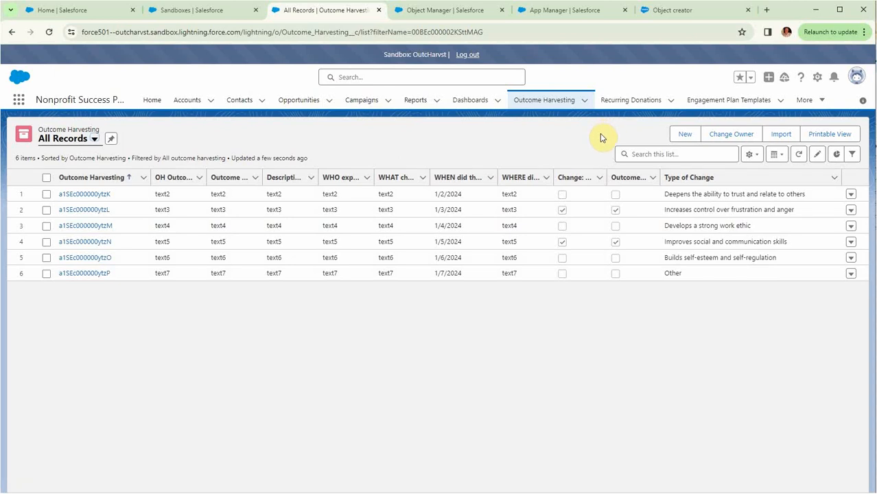
mouse_move(609, 134)
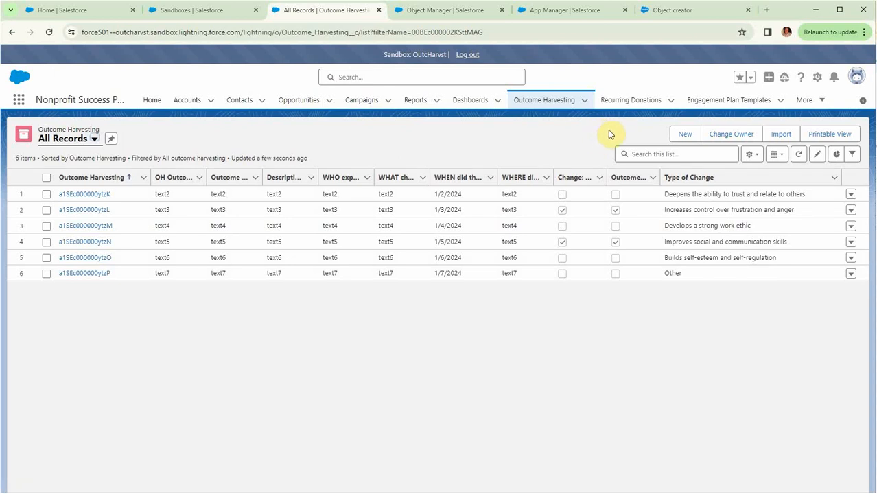
mouse_move(604, 140)
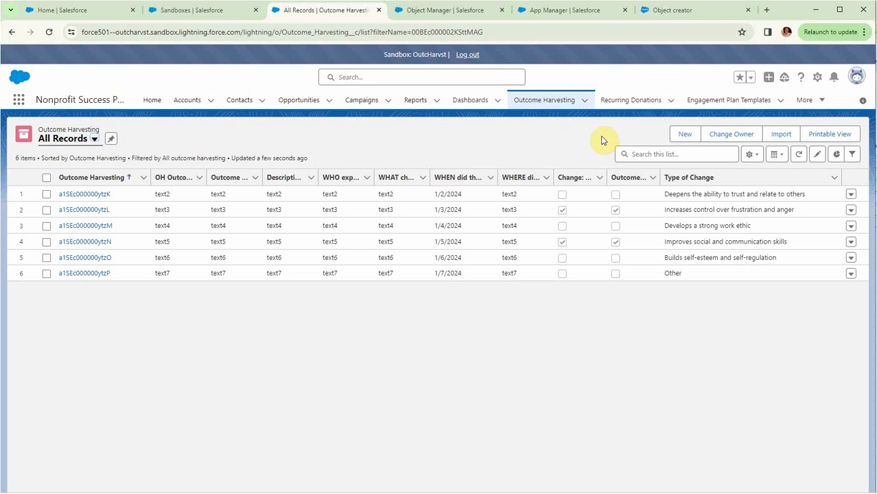